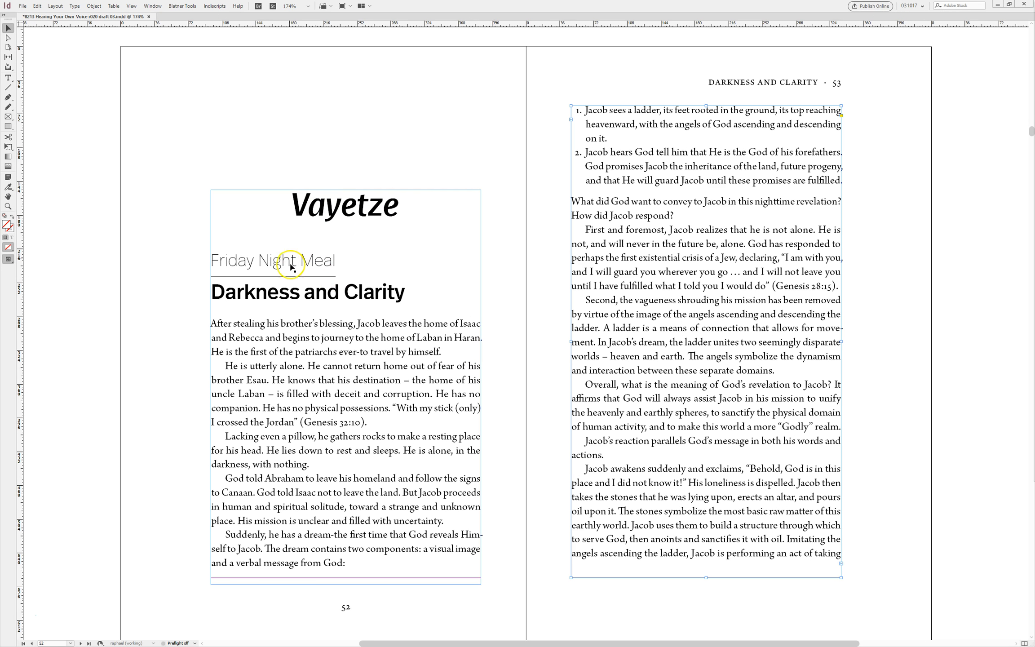
- Extend page 53's text frame by two lines and move page 52's opener down one line
left_click(8, 77)
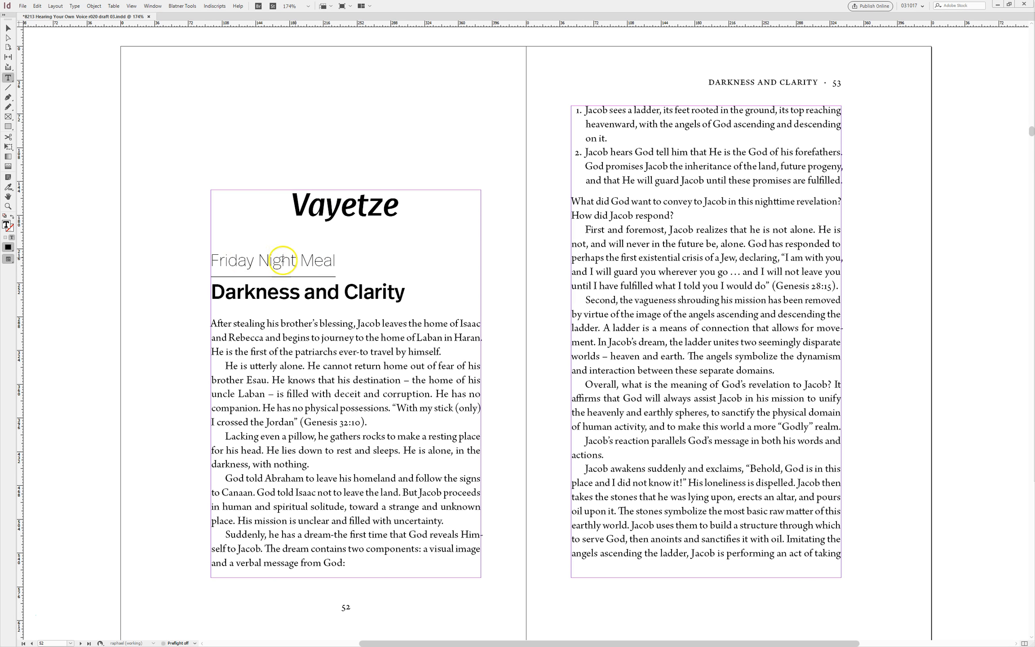
mouse_move(299, 324)
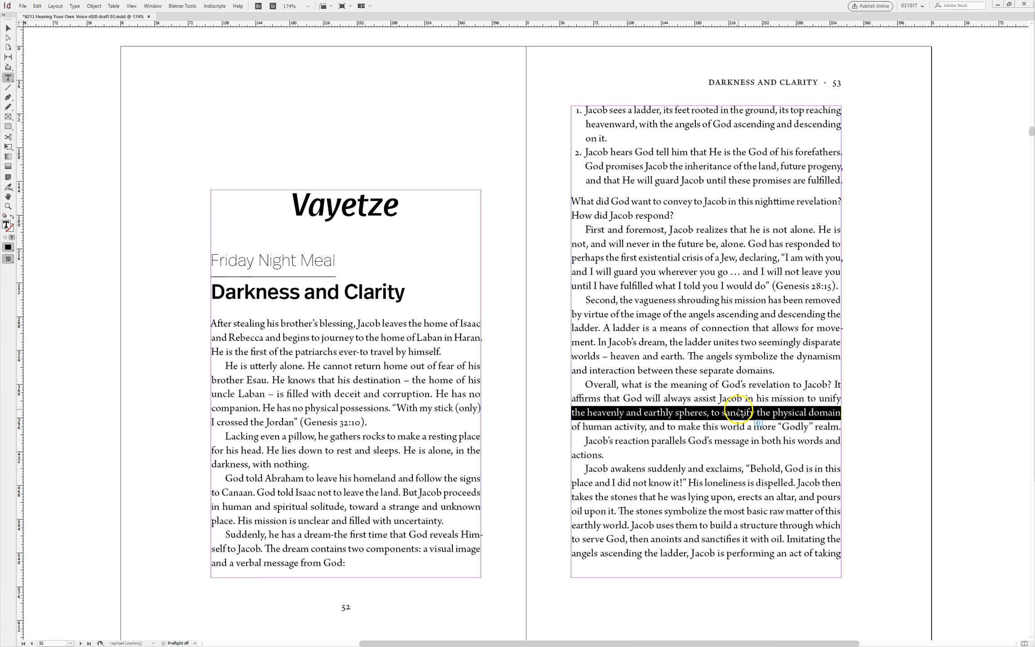
left_click_drag(739, 412, 815, 430)
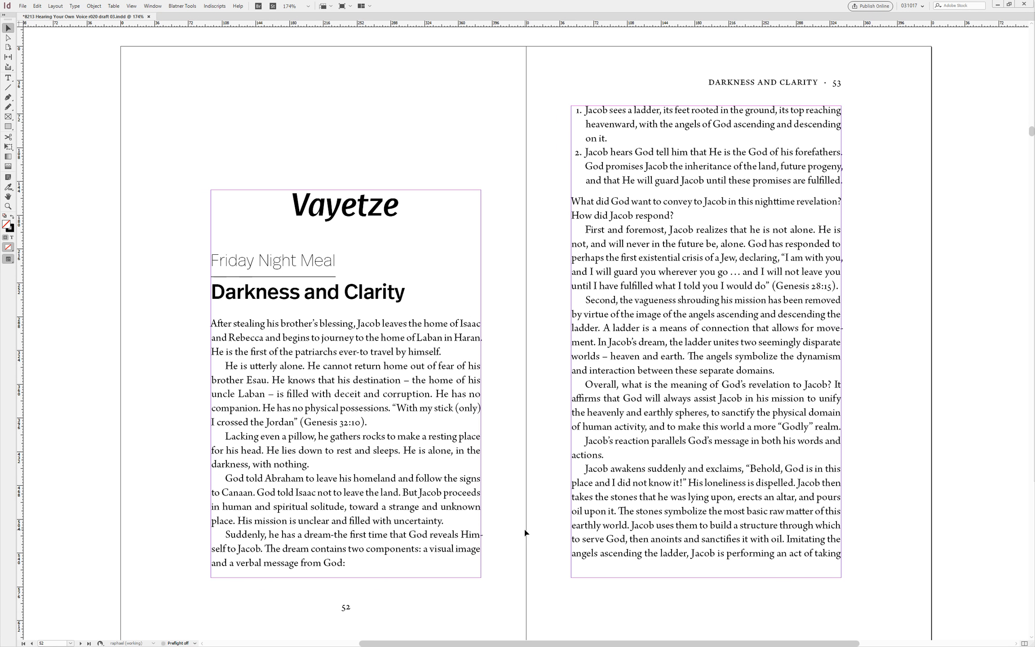
mouse_move(695, 573)
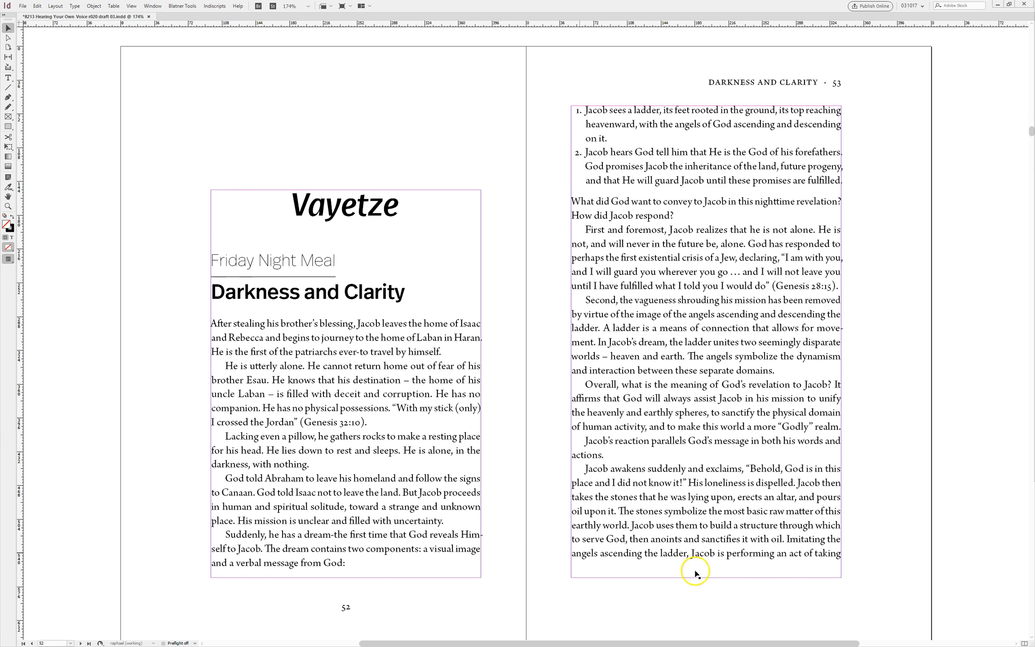
left_click(694, 570)
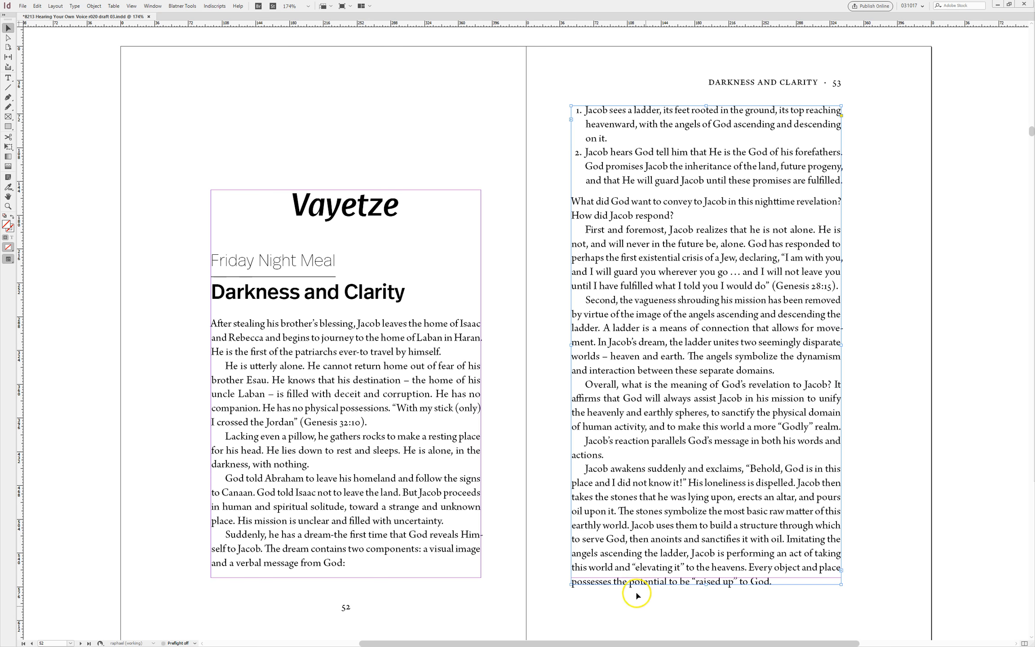
mouse_move(579, 583)
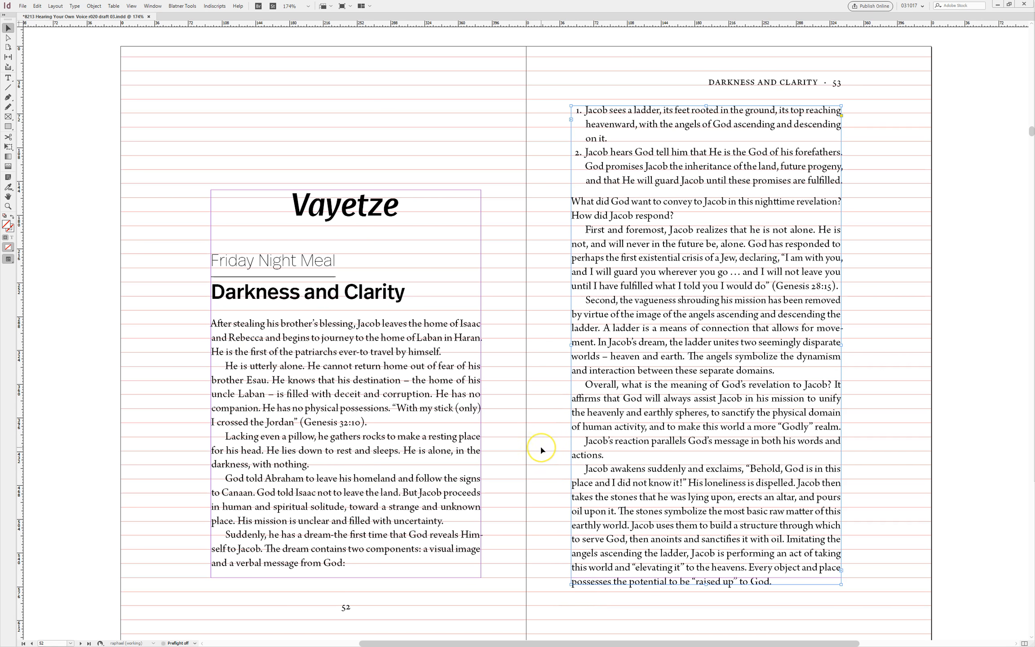
mouse_move(703, 581)
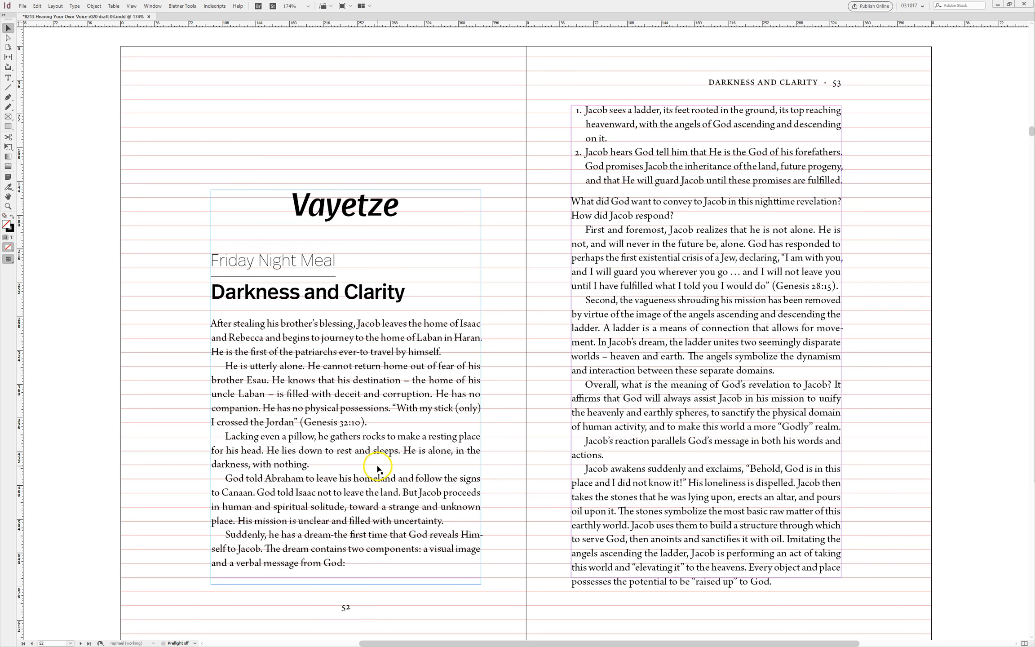
left_click(302, 333)
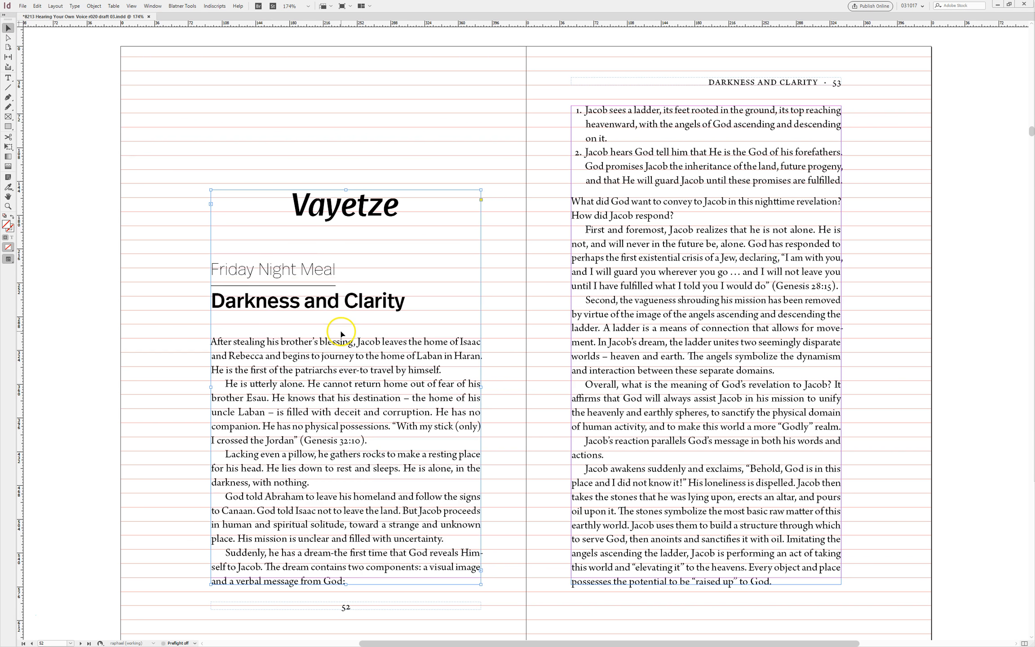
left_click(532, 405)
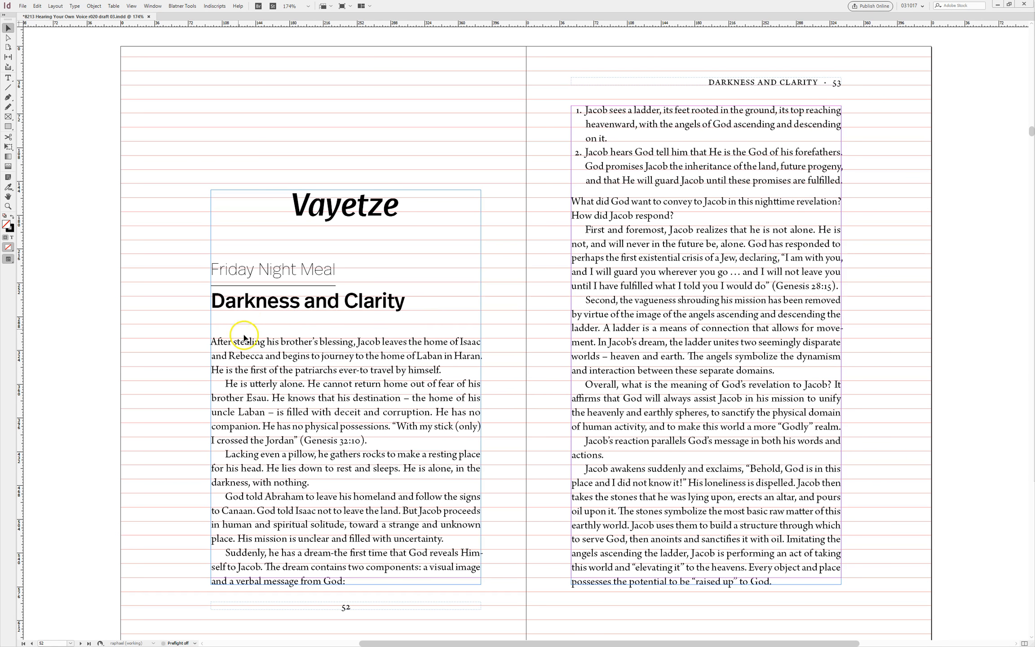
mouse_move(305, 263)
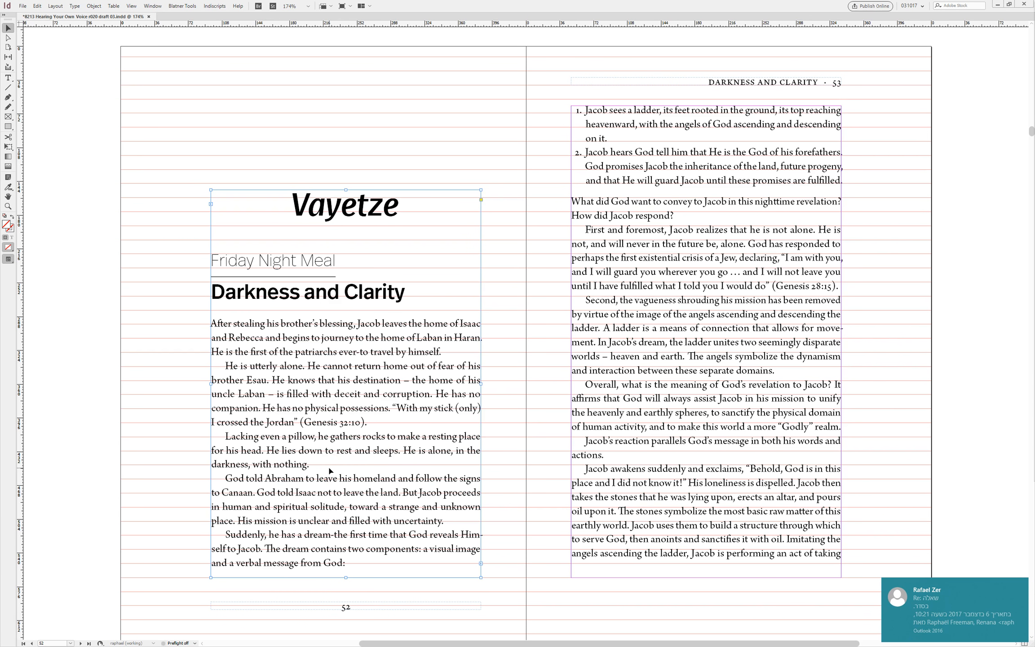
mouse_move(722, 333)
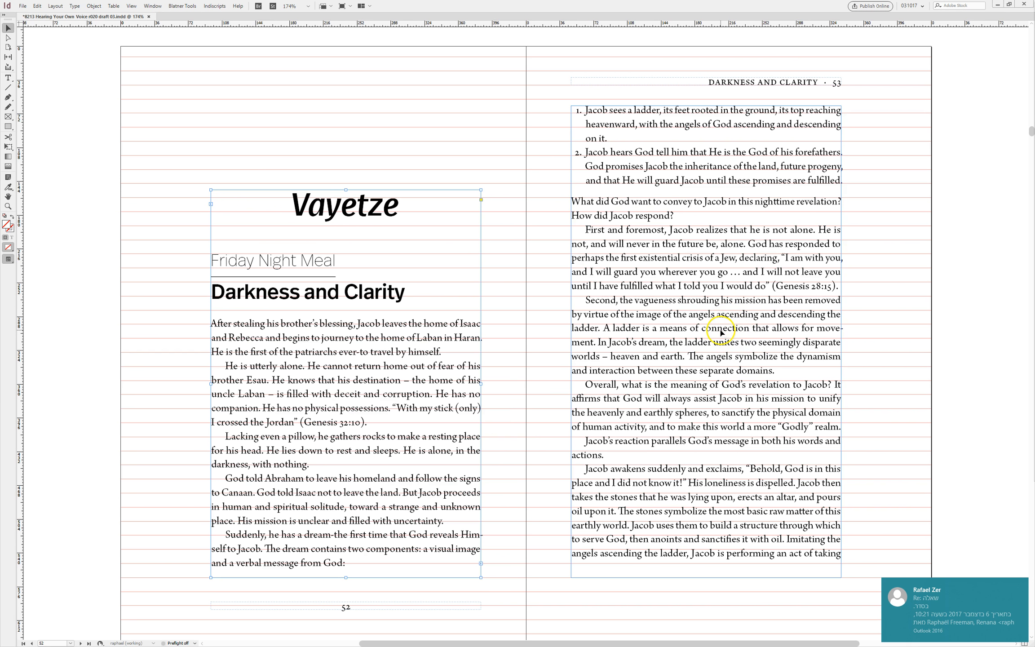
- Undo both frame changes and check page 53's second numbered item, ending at 'an act of taking'
left_click(8, 78)
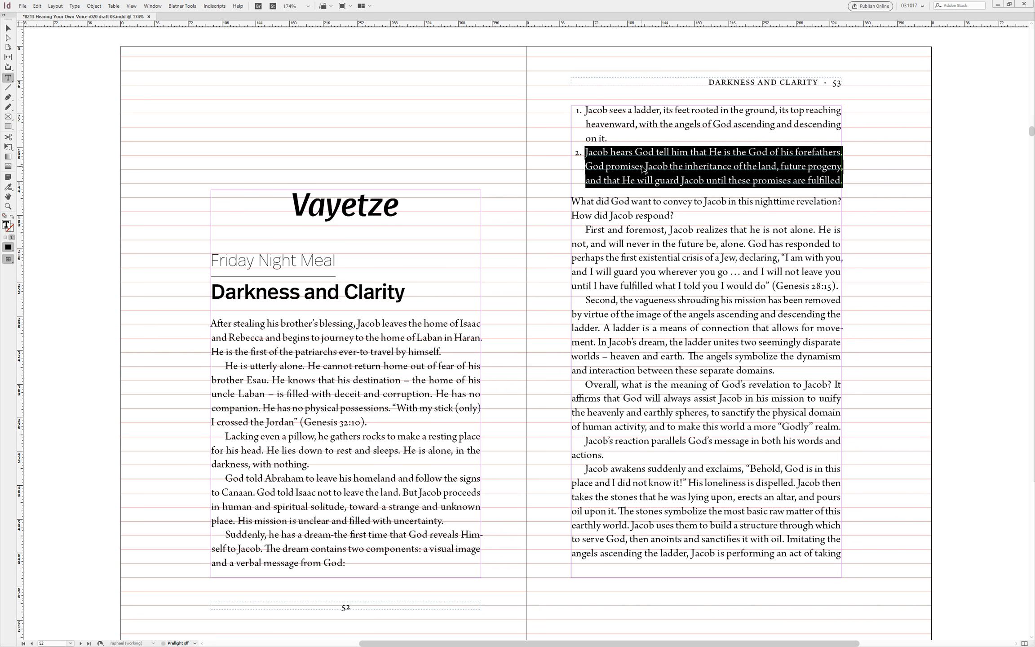
left_click(573, 202)
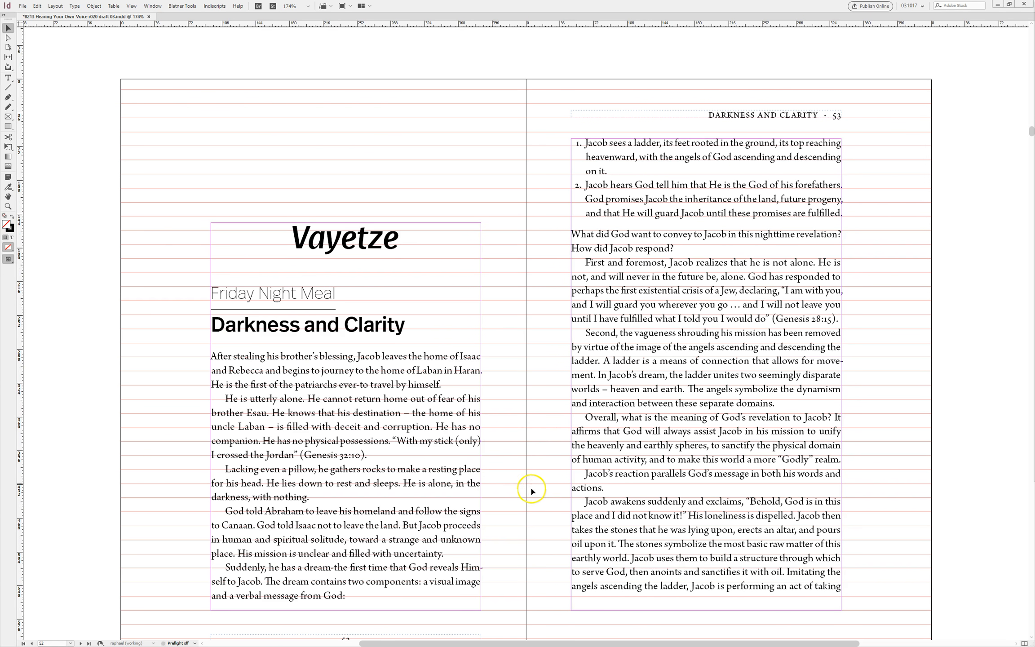
- Test-move the page 52 frame without keeping it, then view the spread in Preview mode
left_click(660, 508)
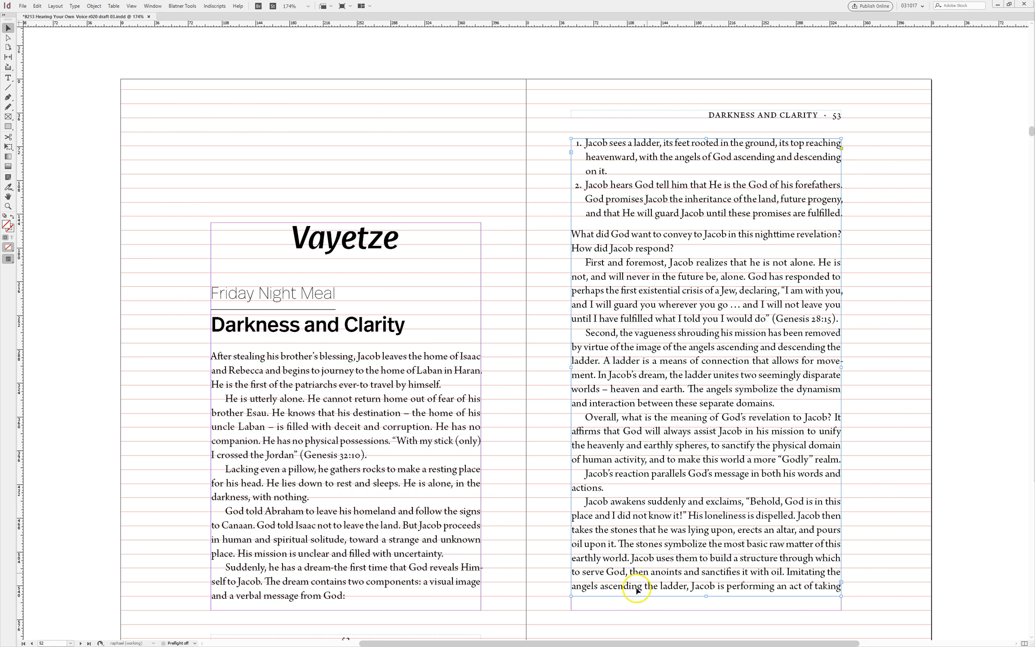
mouse_move(686, 596)
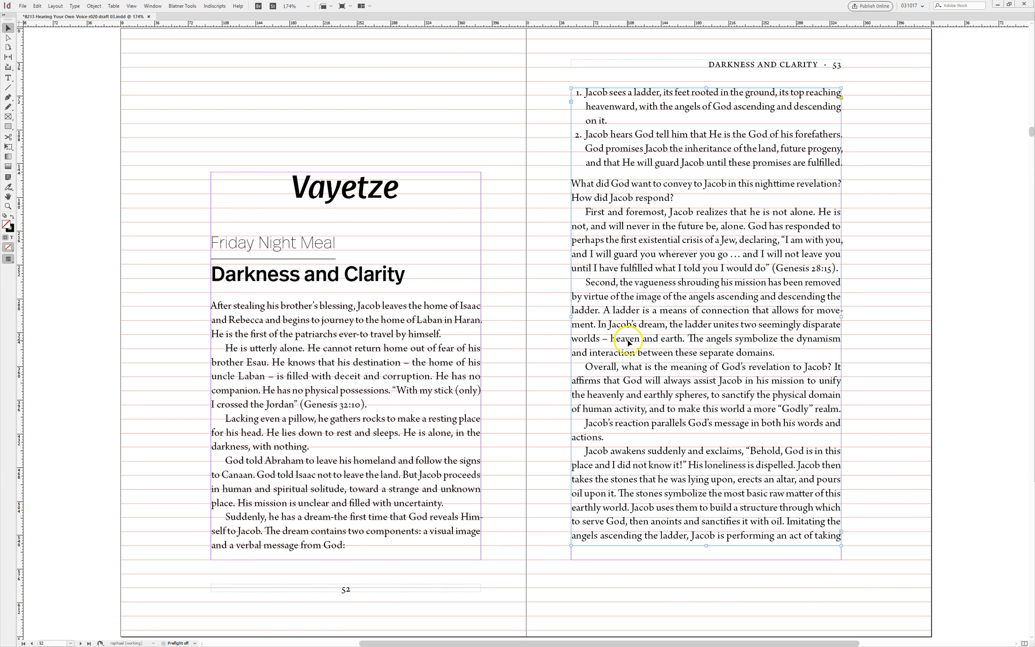
mouse_move(632, 472)
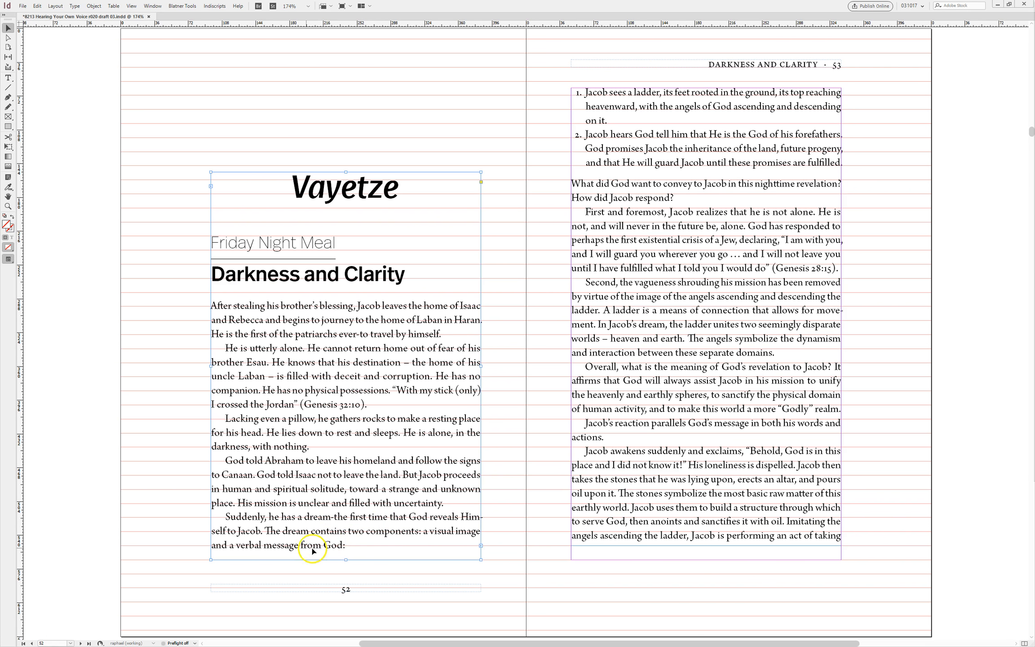
left_click_drag(313, 549, 499, 422)
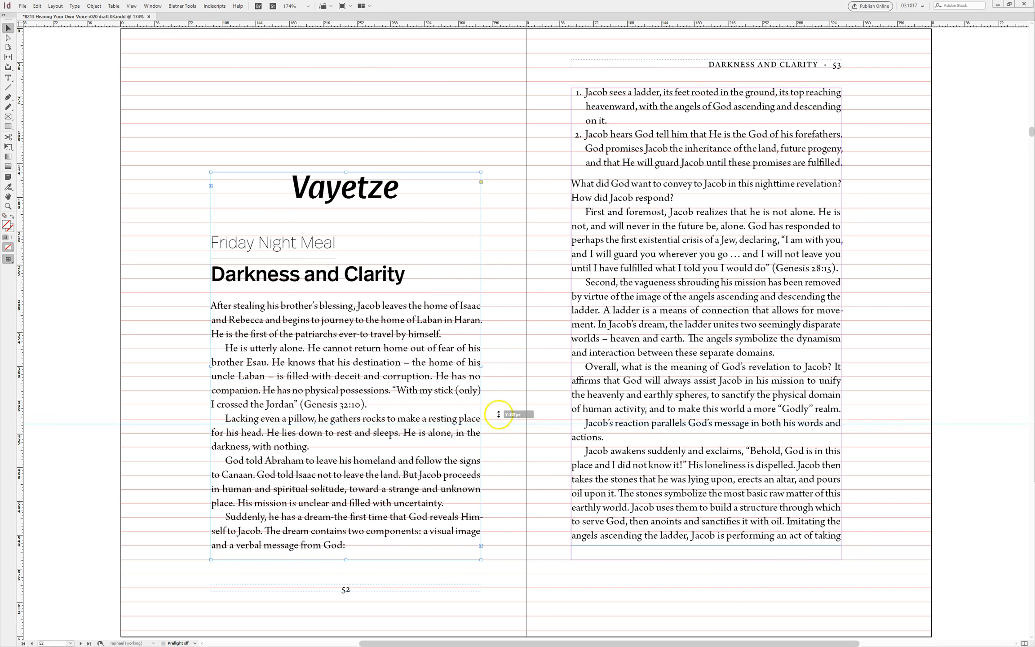
left_click_drag(497, 414, 547, 549)
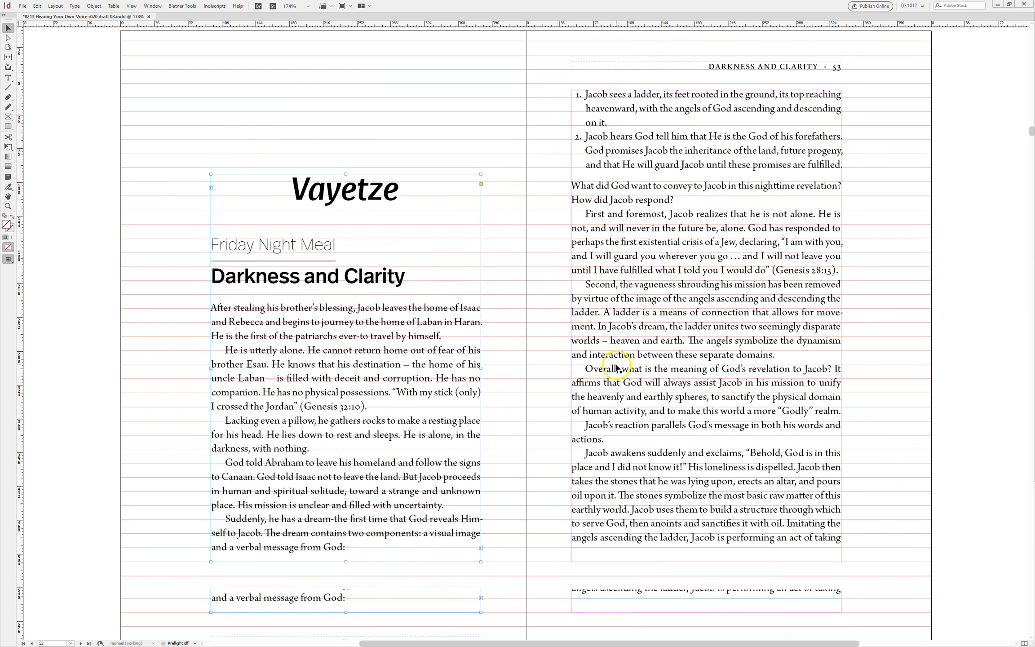
scroll("down", 3)
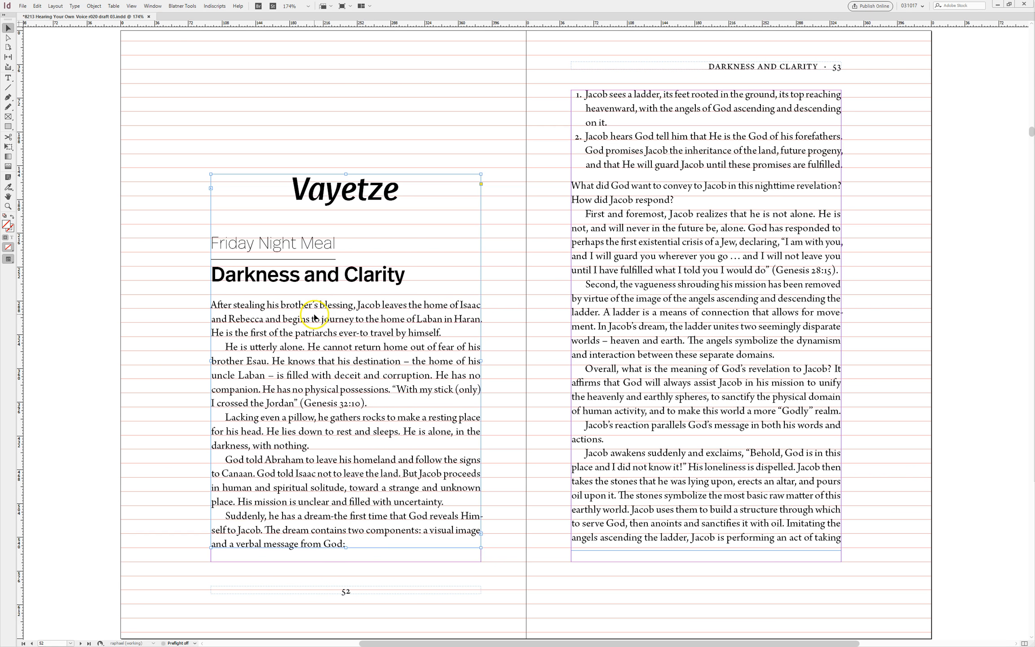
mouse_move(675, 451)
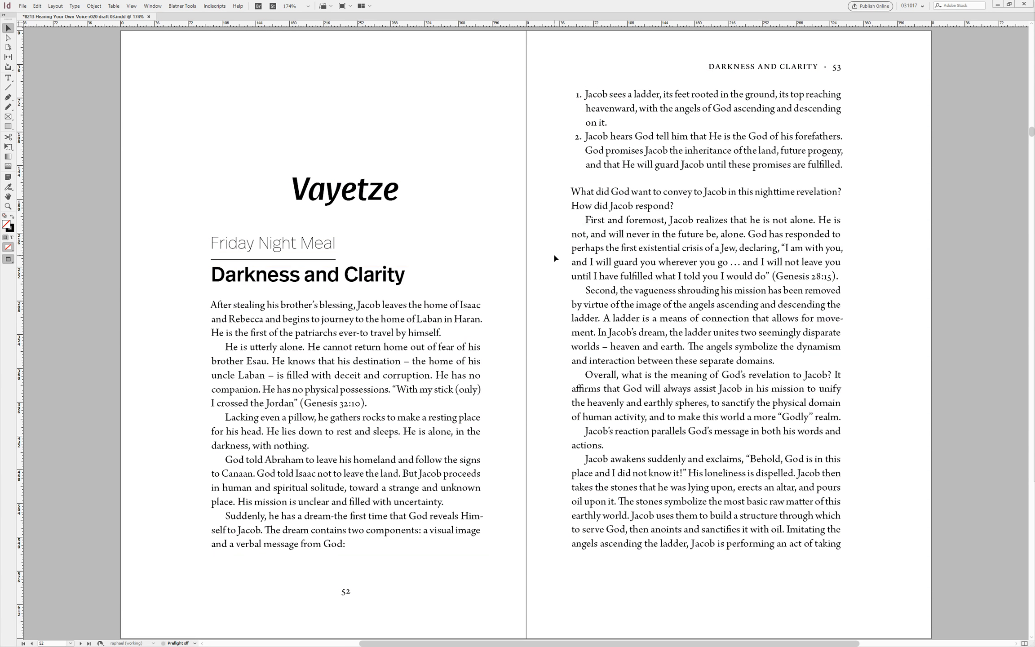
mouse_move(546, 277)
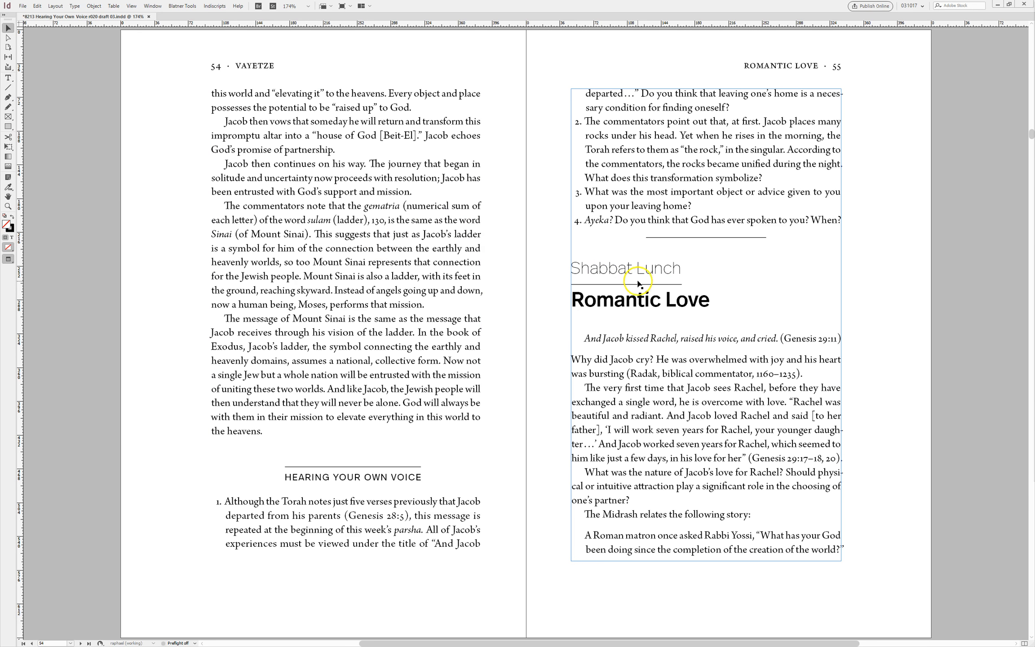
mouse_move(672, 362)
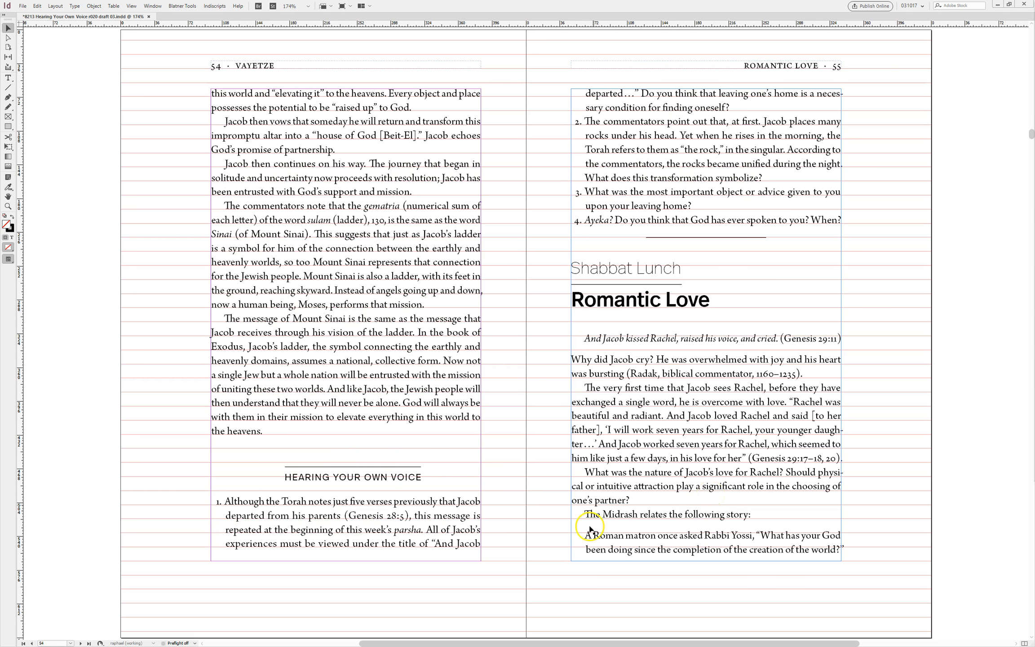
mouse_move(628, 553)
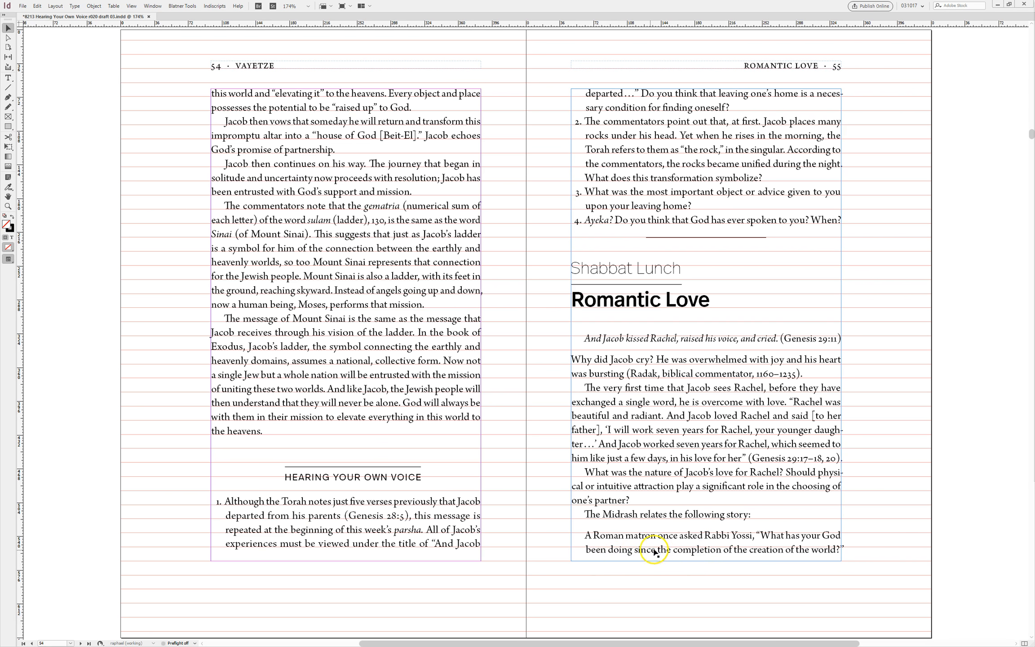
mouse_move(381, 470)
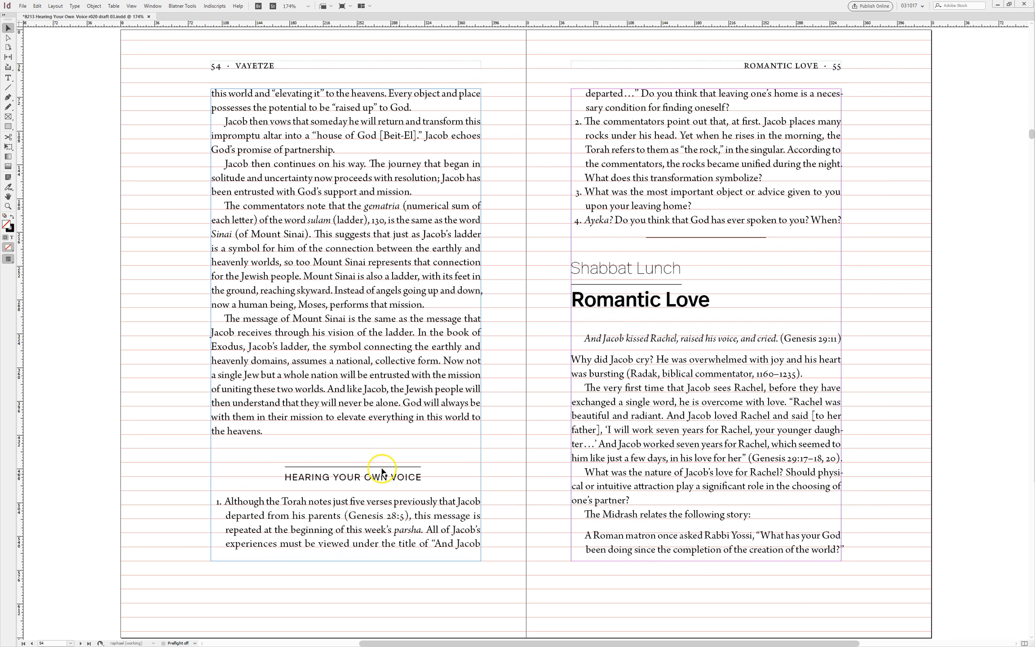
- Raise page 57's 'Hearing Your Own Voice' heading by reducing its space before, then view pages 58–59
left_click(381, 469)
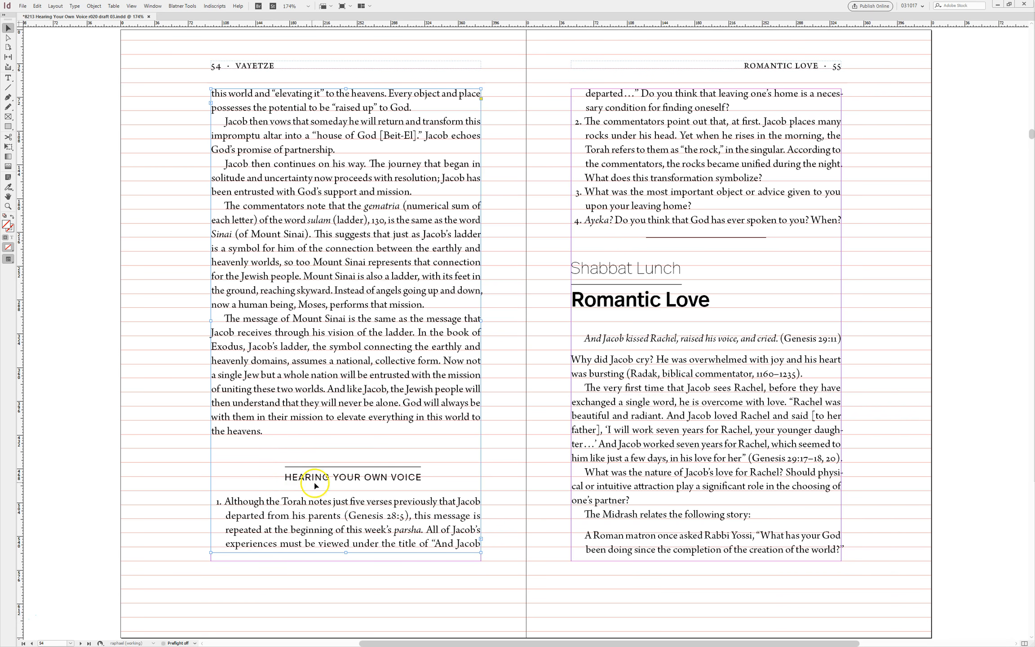
mouse_move(294, 441)
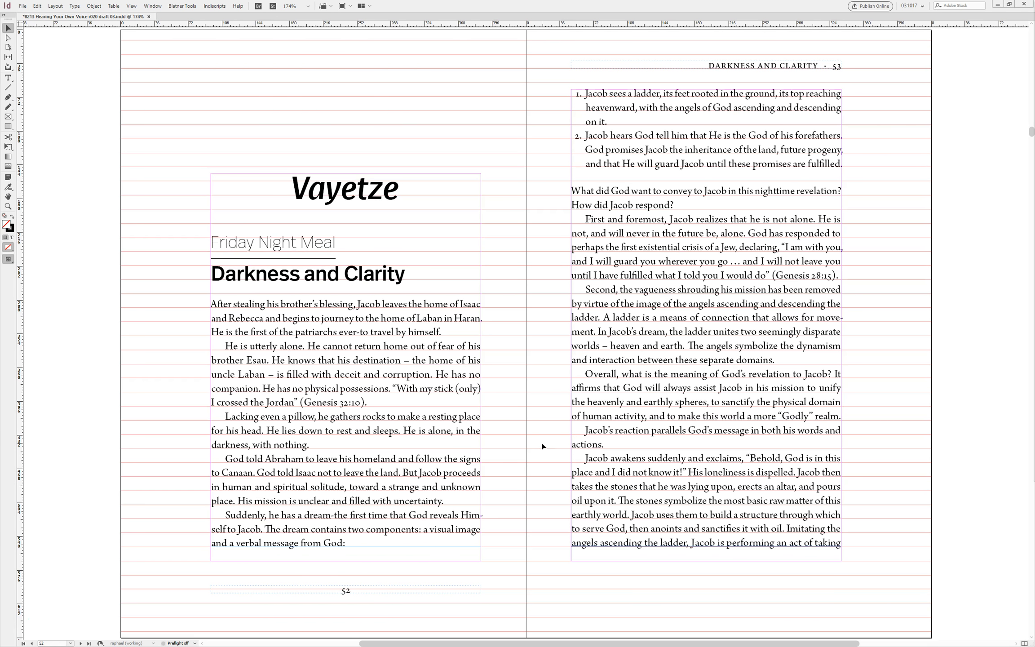
scroll("down", 3)
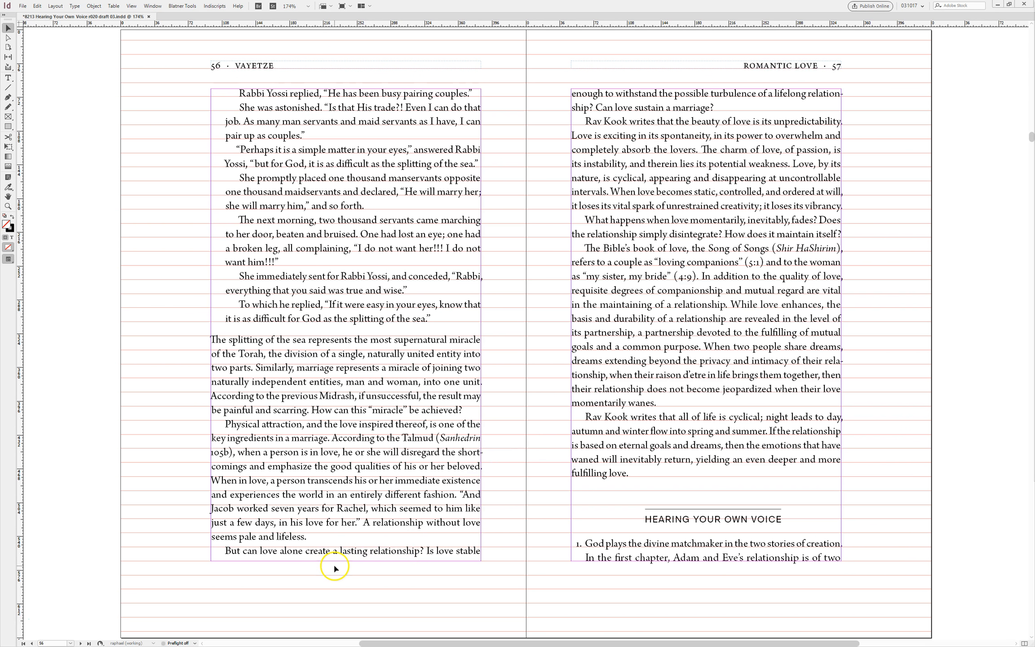
mouse_move(316, 374)
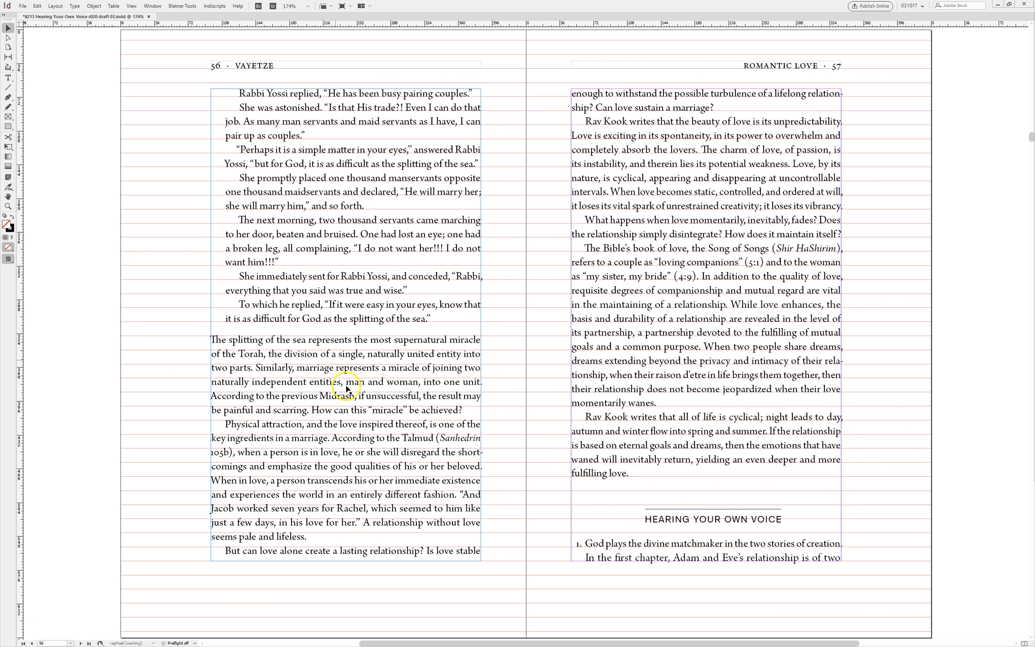
mouse_move(284, 94)
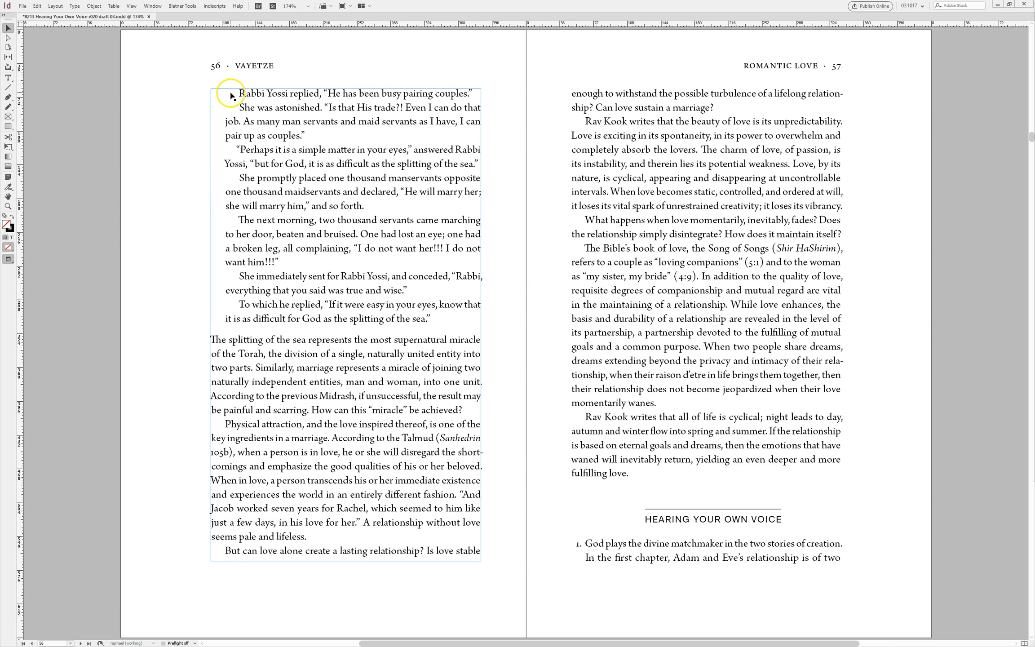
left_click_drag(236, 93, 438, 304)
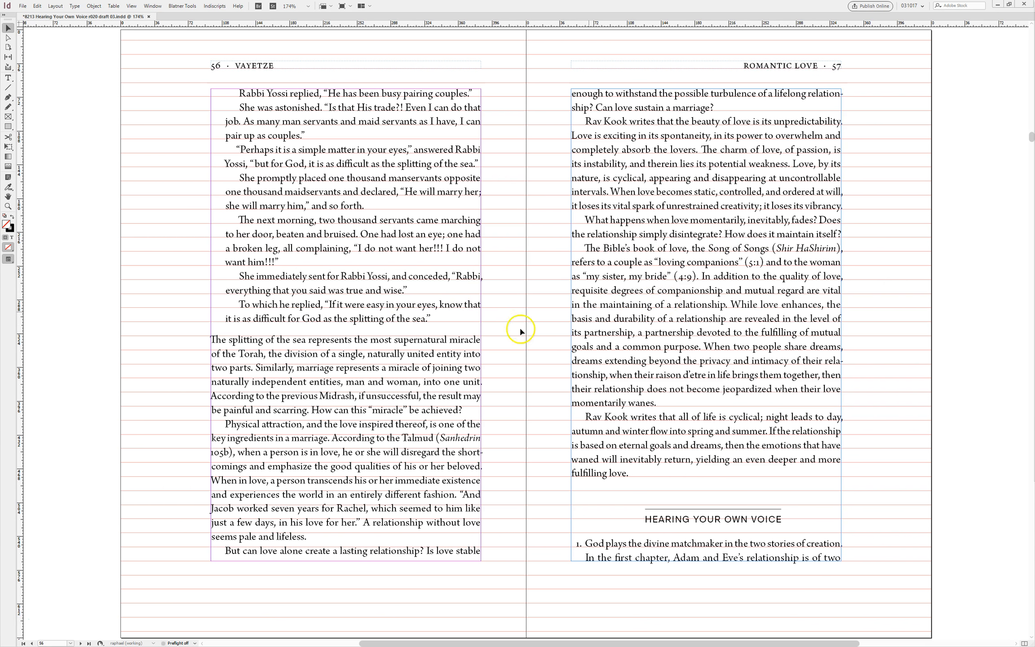
mouse_move(703, 514)
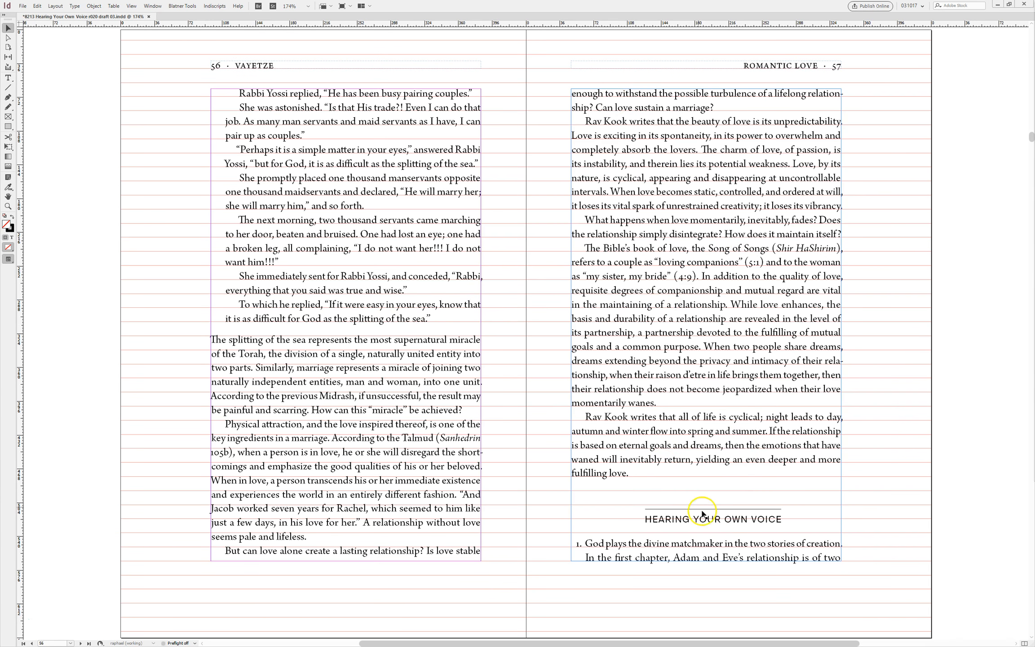
mouse_move(688, 492)
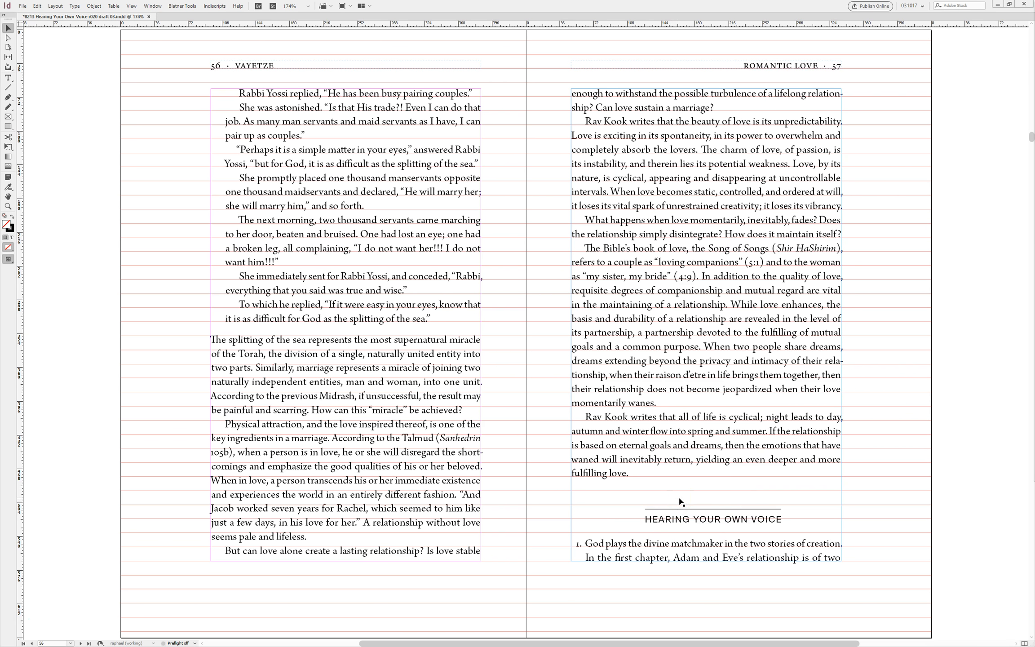
left_click(8, 77)
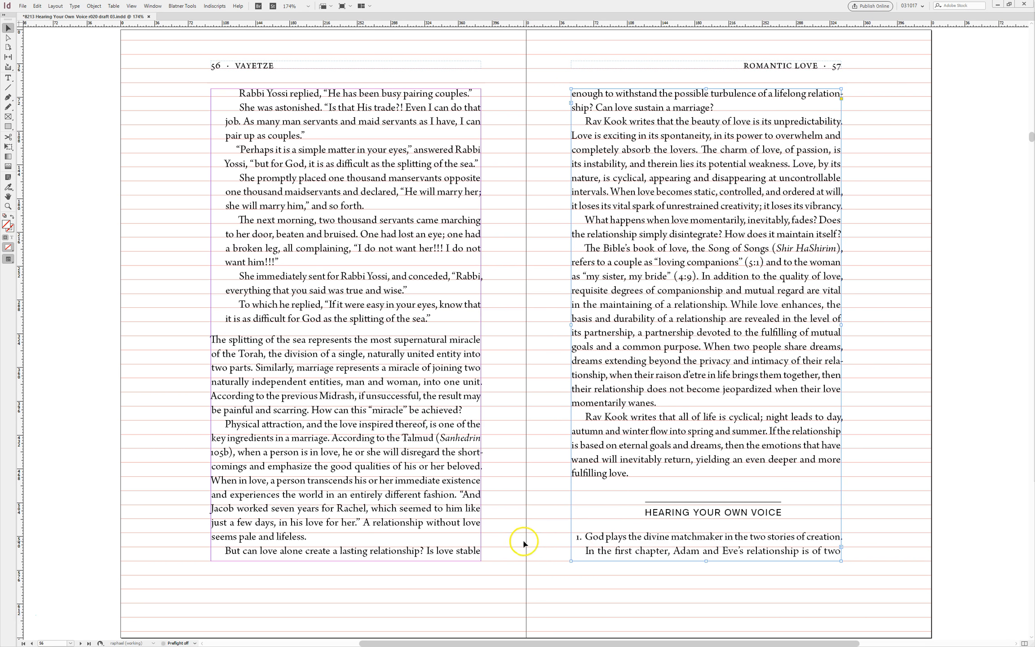
scroll("down", 3)
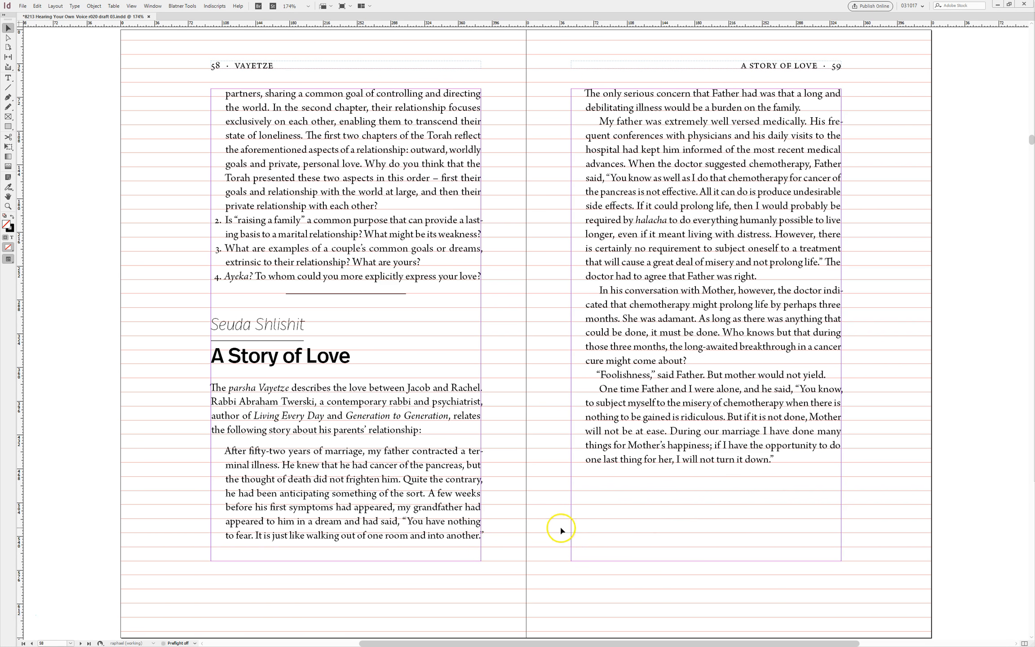
- Deepen the page 59 frame so only questions 3–4 remain on page 60
scroll("down", 3)
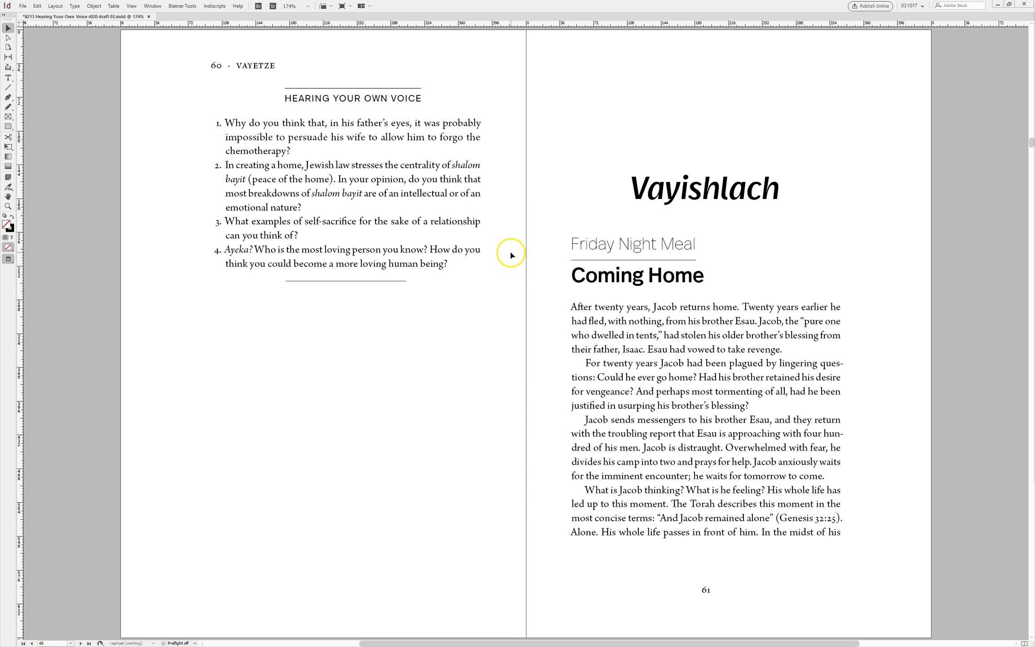
left_click(333, 357)
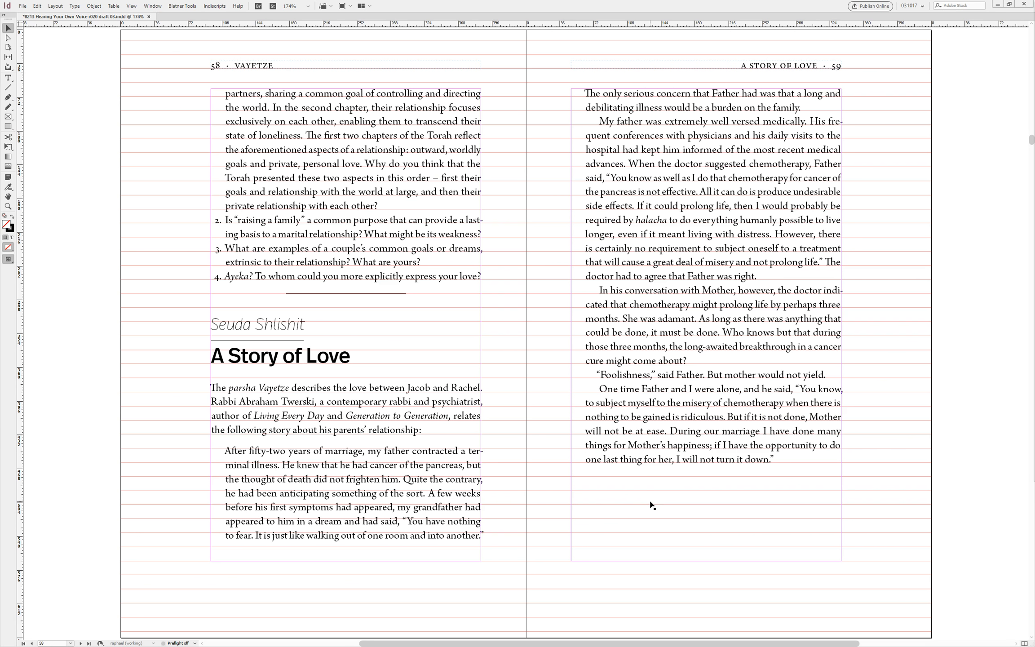
left_click(395, 496)
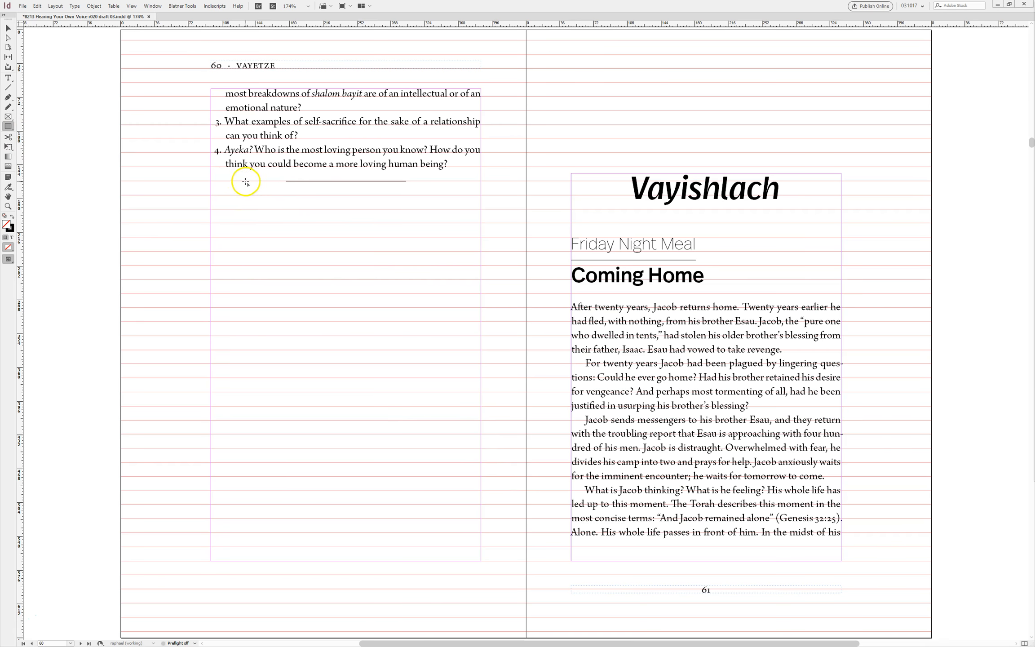
- Pull two lines back from page 62 onto page 61, leaving the Jacob quote opening page 62
left_click_drag(246, 182, 486, 555)
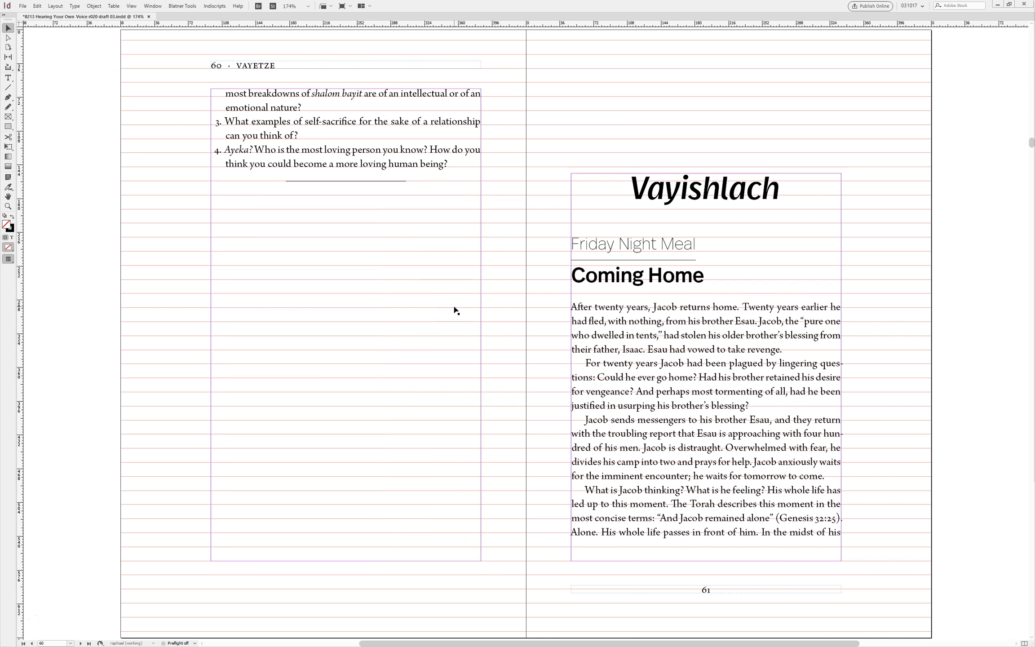
mouse_move(533, 385)
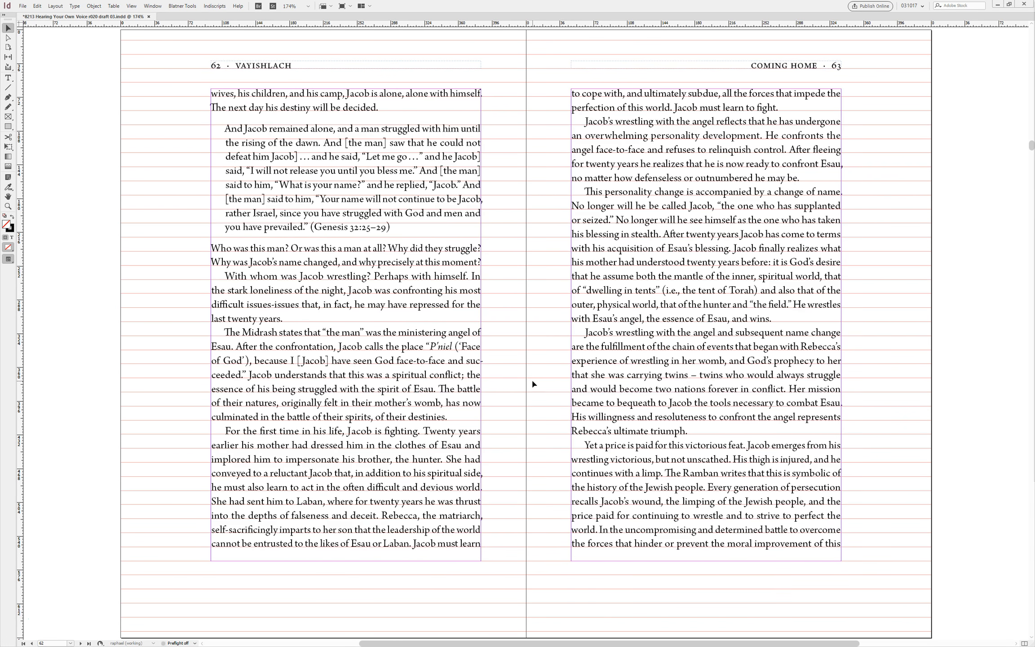
scroll("down", 3)
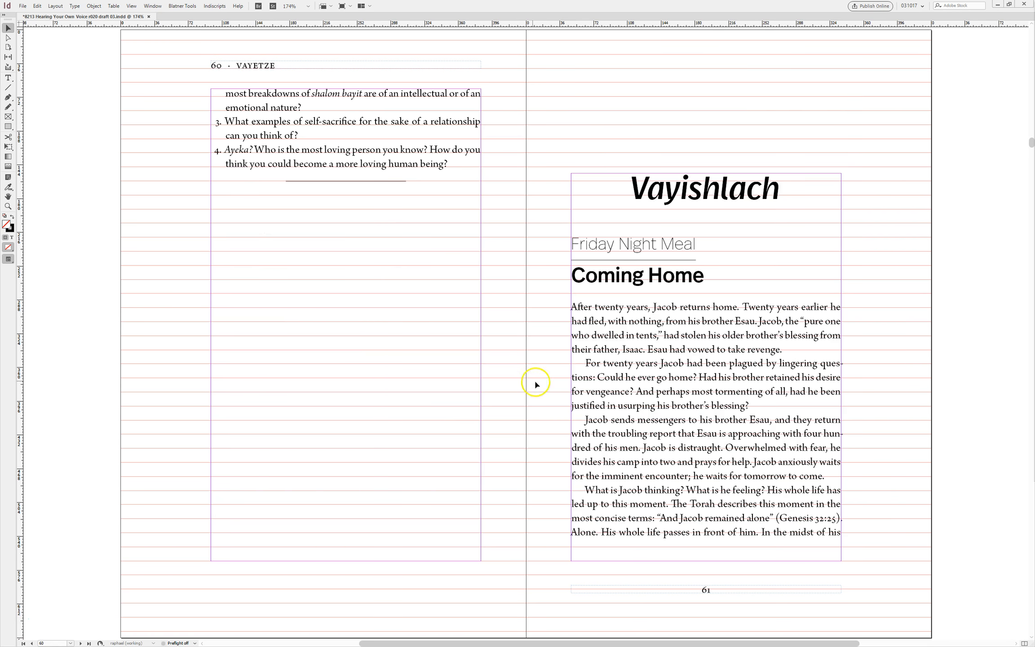
left_click(660, 422)
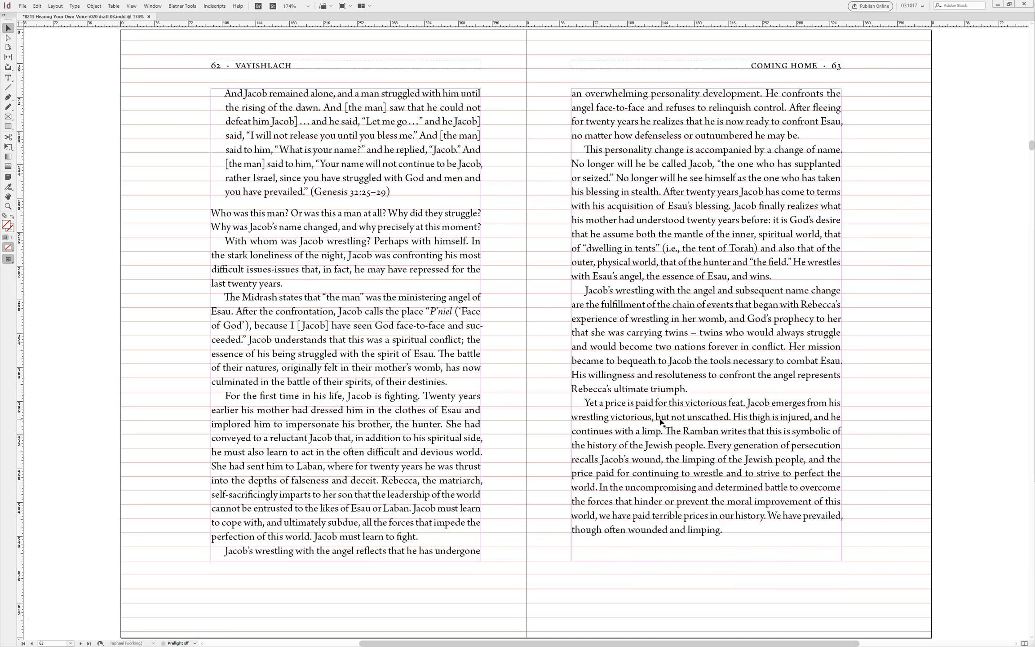
- Shorten page 62's frame one line so it ends at 'Jacob must learn to fight.'
scroll("down", 3)
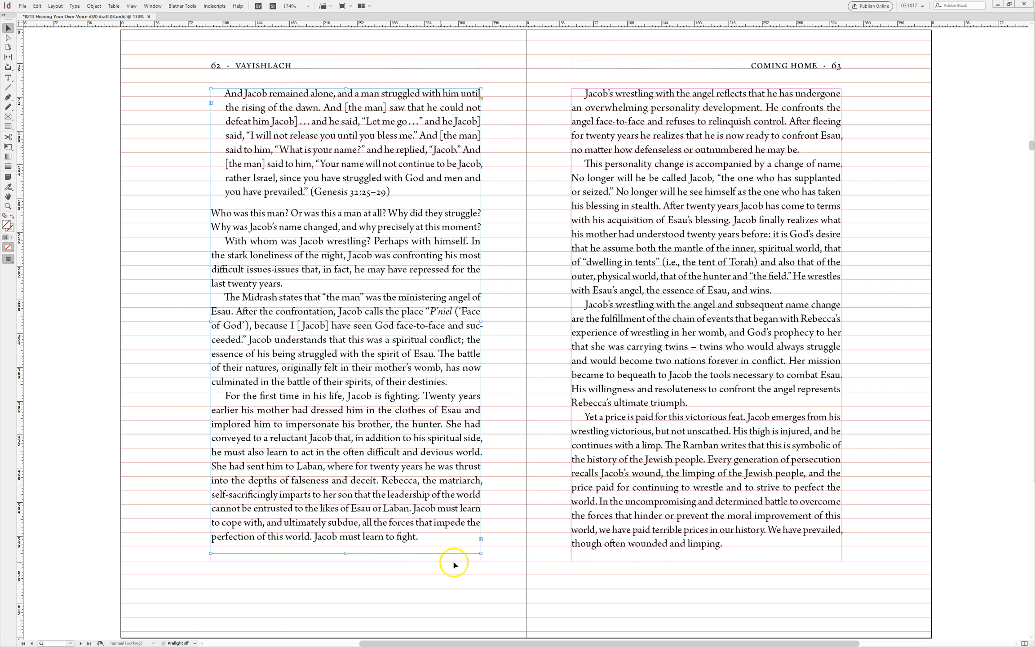
mouse_move(561, 558)
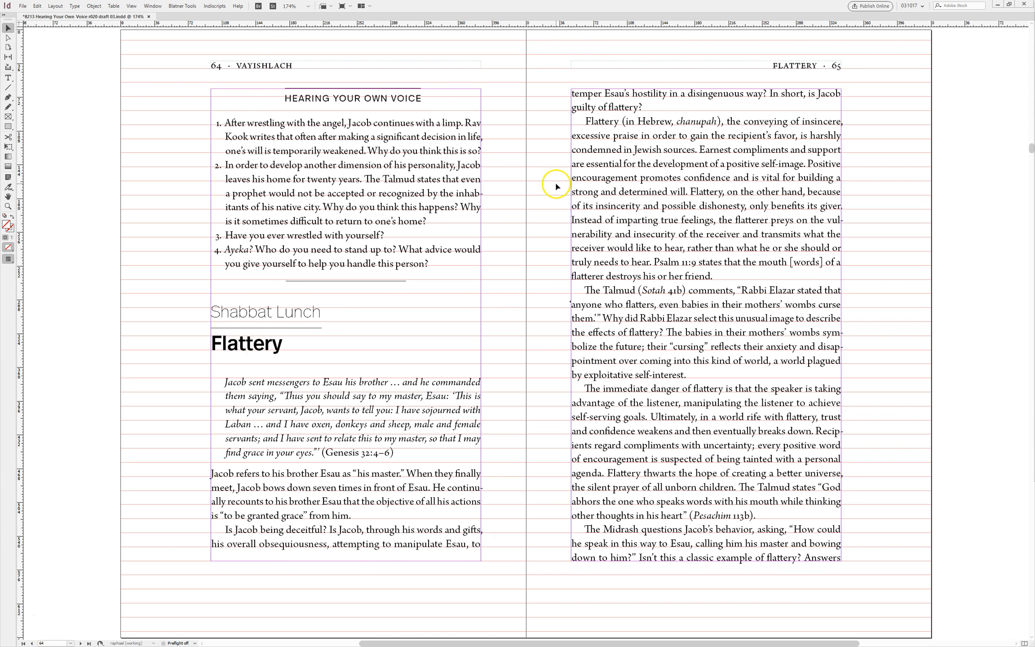
mouse_move(820, 66)
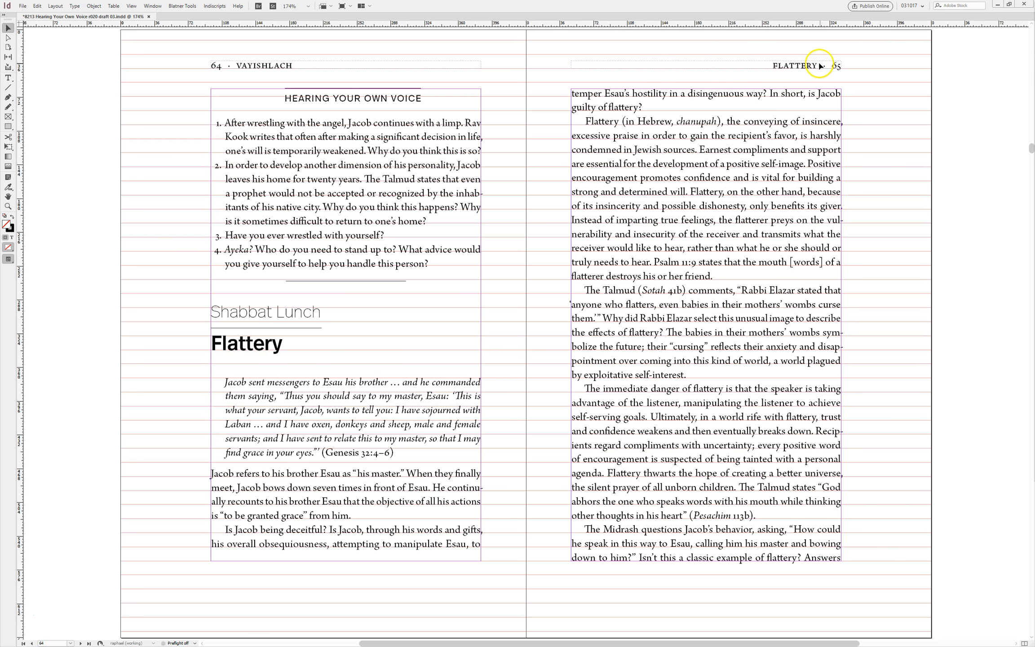
mouse_move(571, 73)
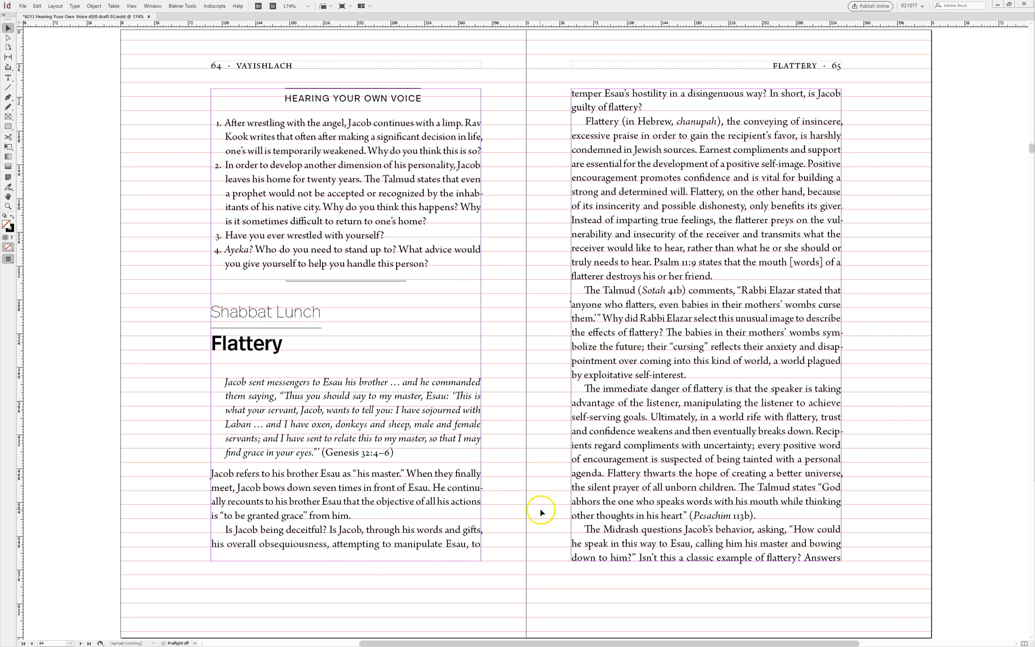
mouse_move(534, 513)
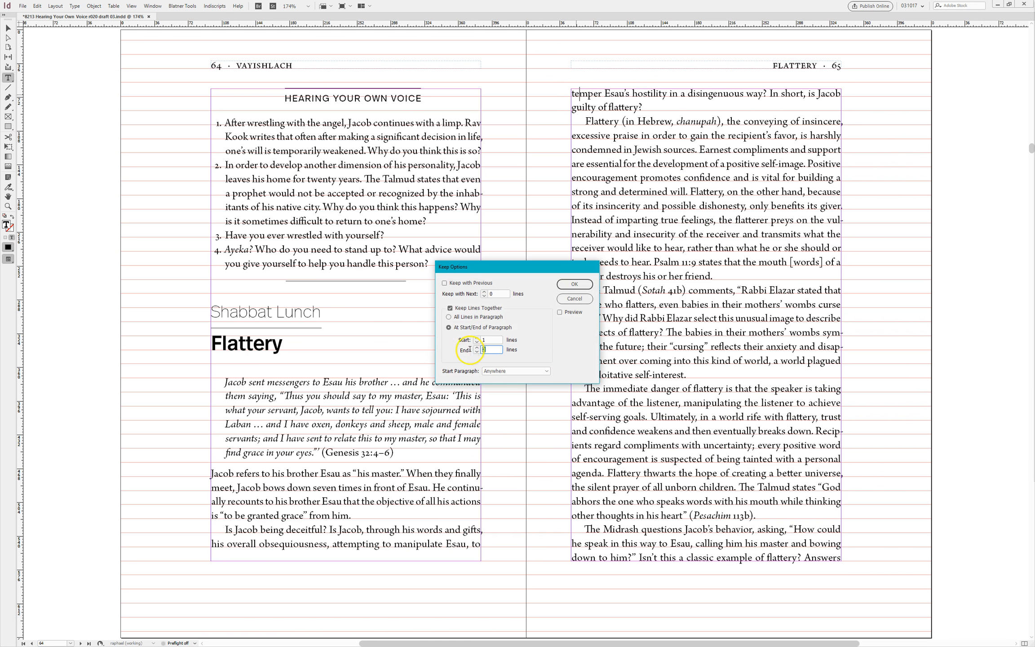
- Set Keep Lines Together with start and end line counts in Keep Options
left_click(573, 284)
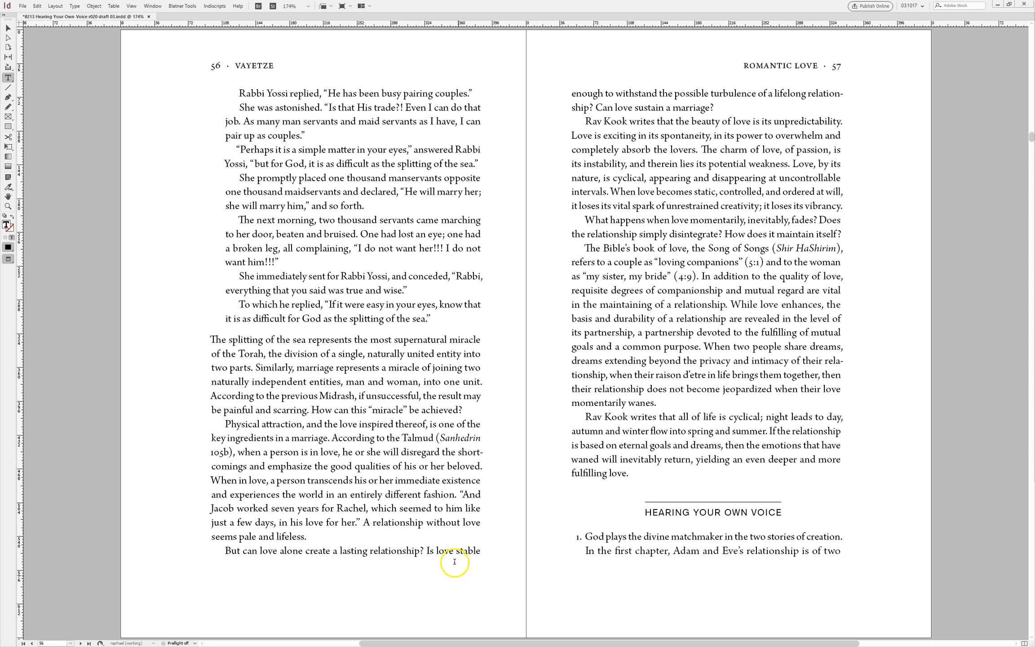
mouse_move(330, 549)
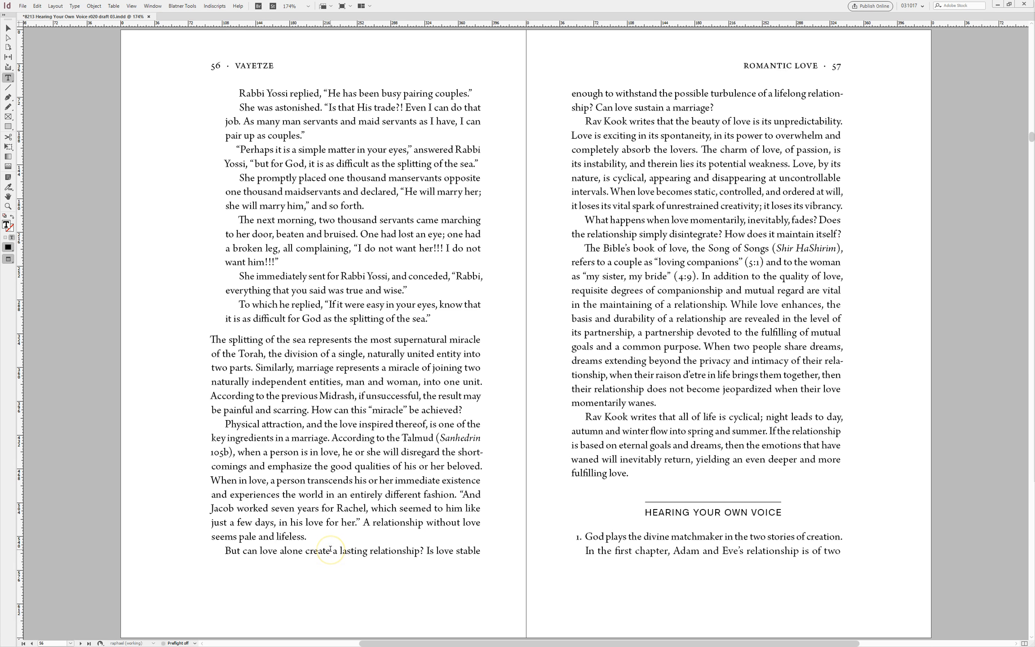
mouse_move(333, 463)
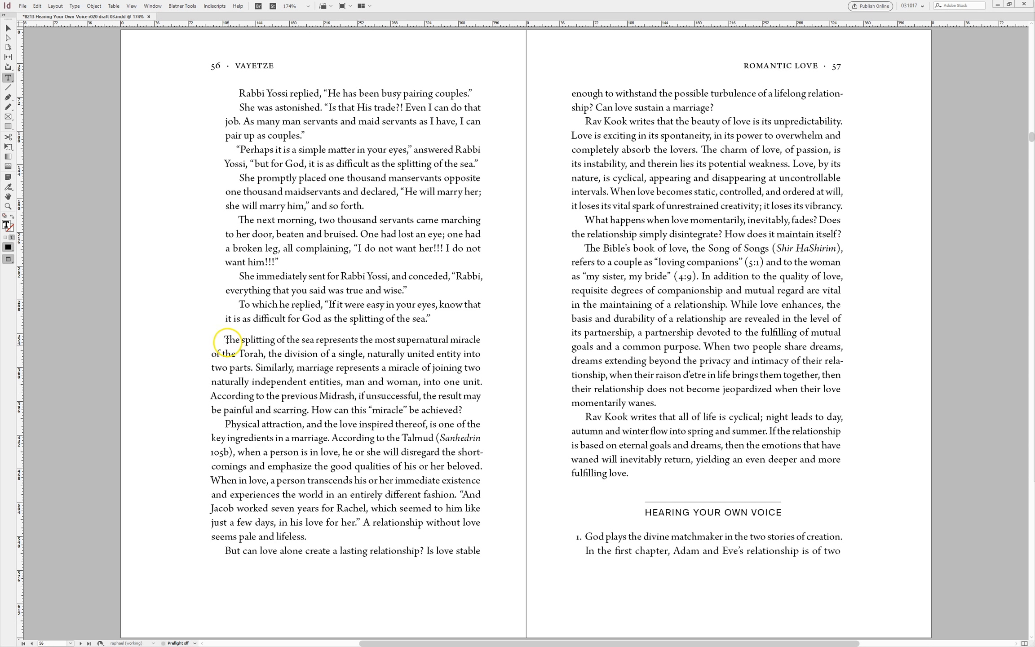
left_click_drag(227, 339, 479, 339)
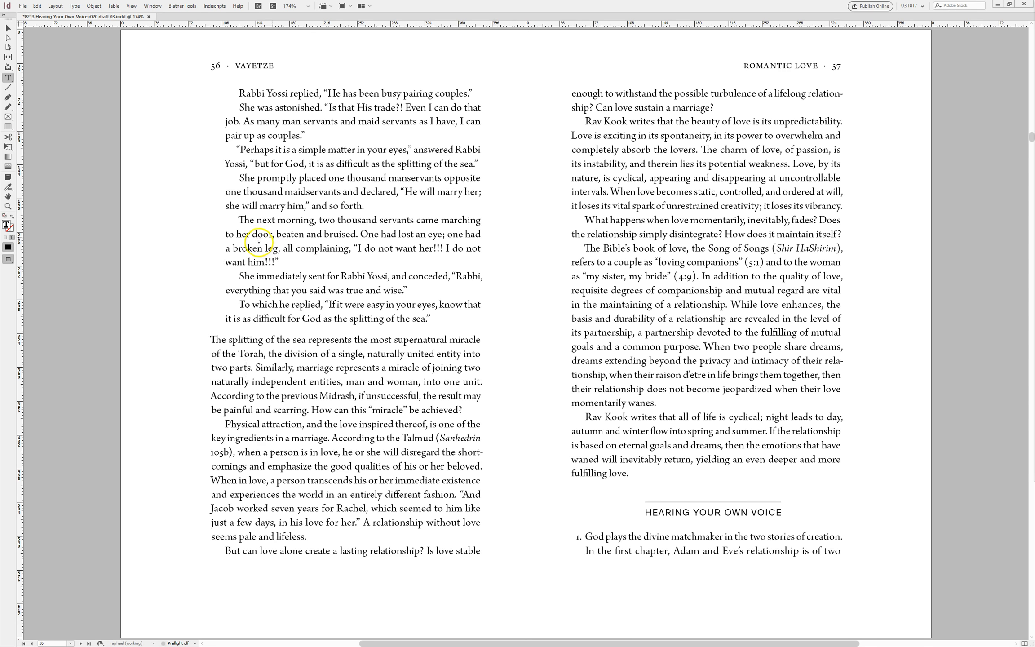
left_click_drag(238, 92, 449, 319)
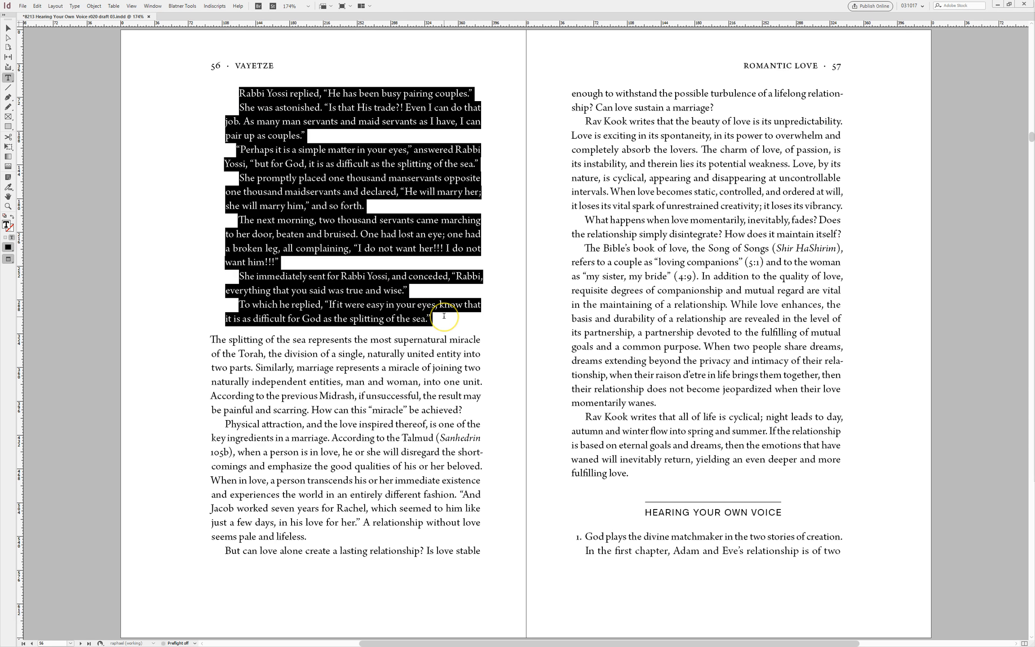
left_click(274, 345)
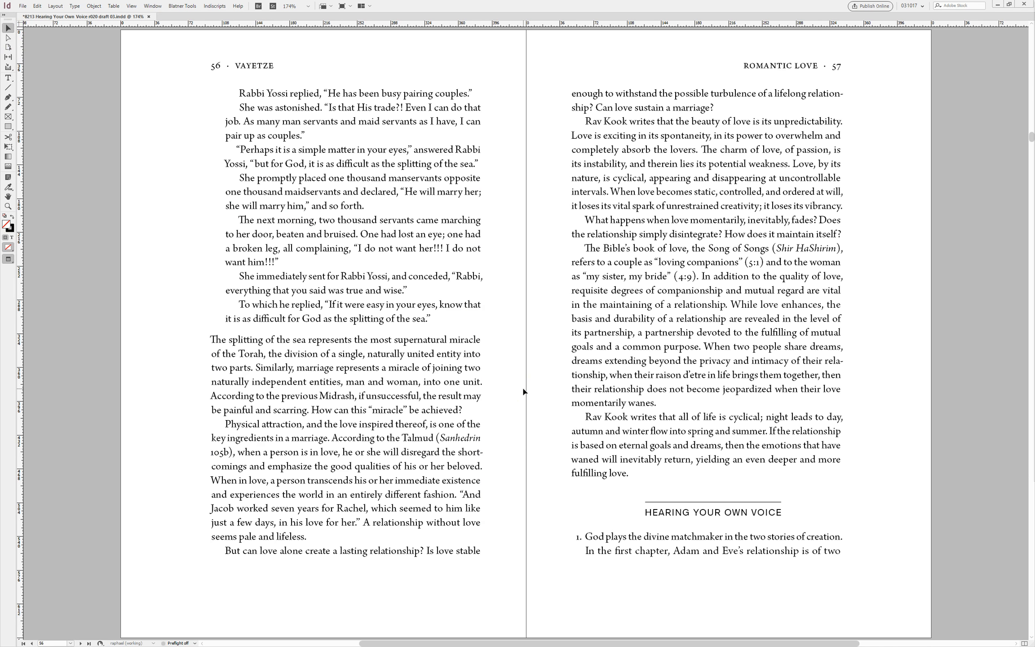
- Lengthen the page 64 text frame one baseline to end level with page 65
scroll("down", 3)
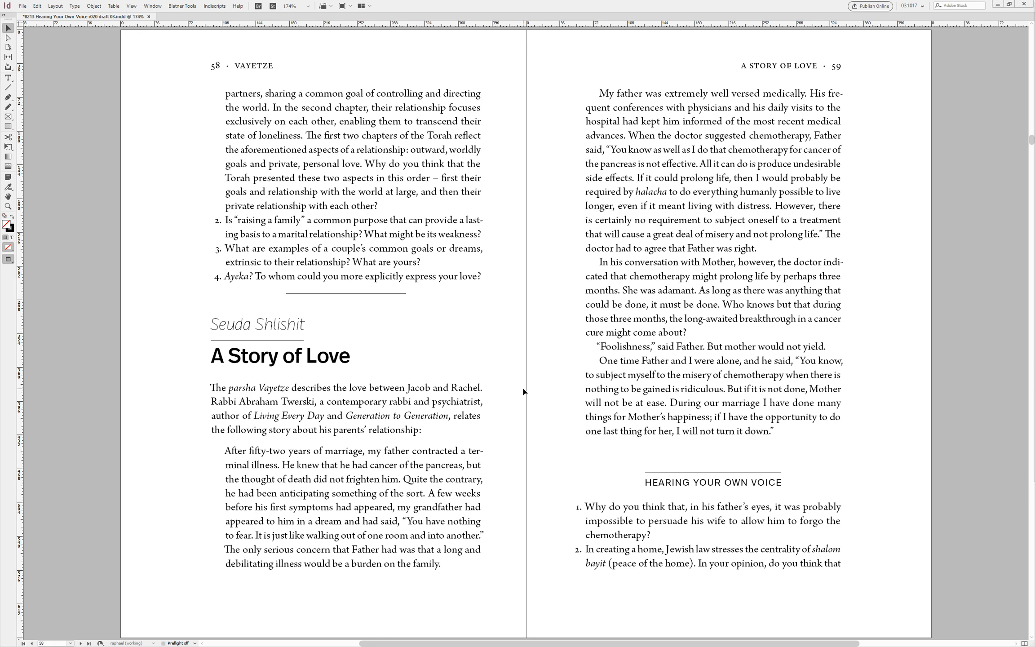
scroll("down", 3)
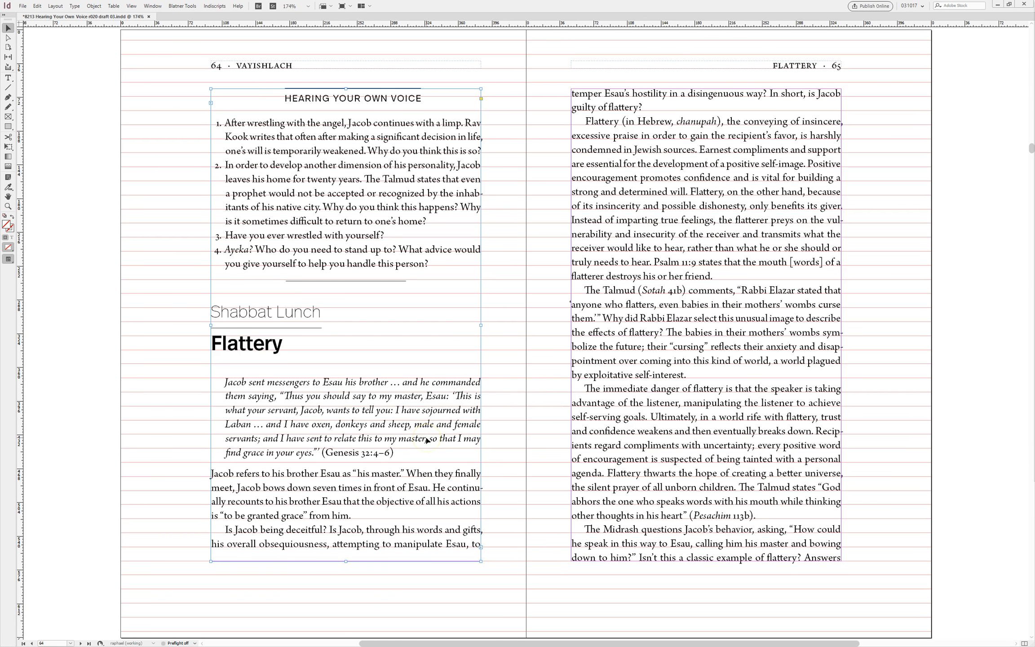
mouse_move(377, 569)
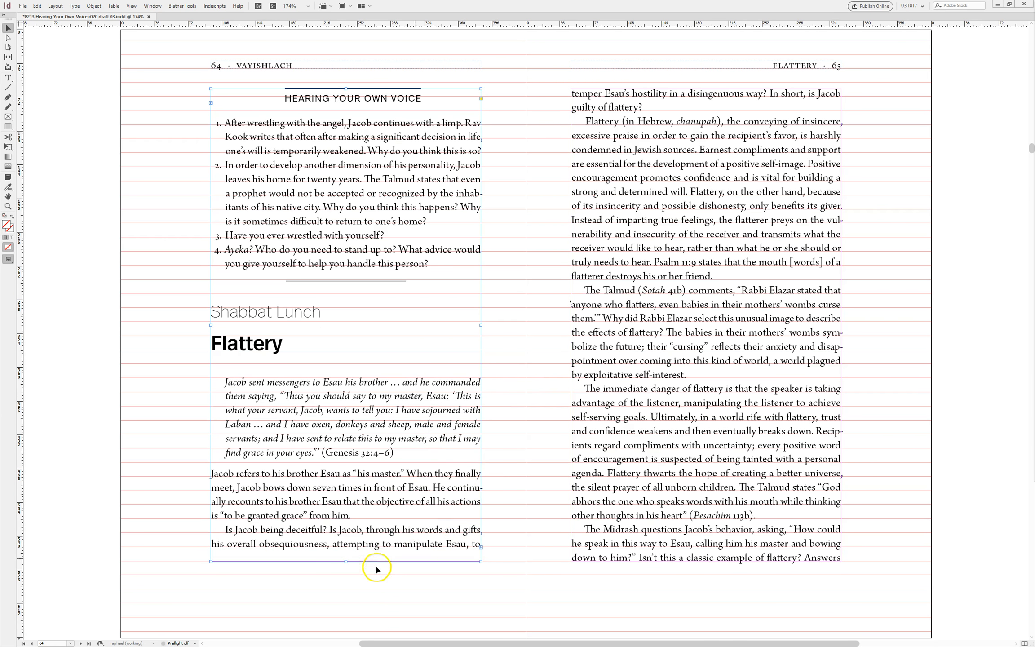
left_click_drag(376, 561, 346, 562)
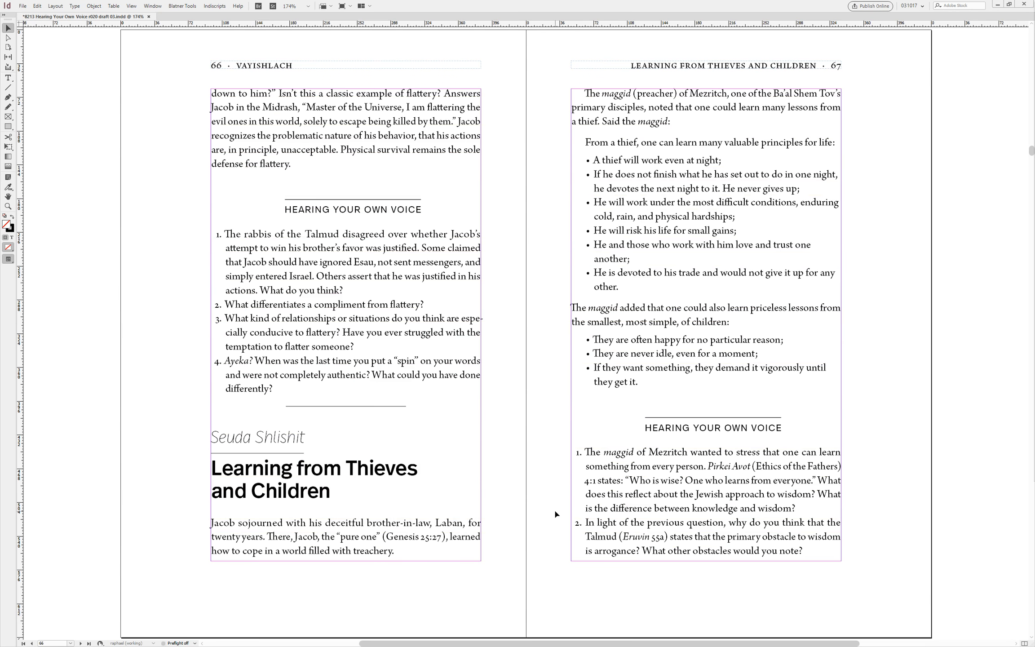
- Scroll past pages 66–67 to the 'Hatred Among Brothers' spread, pages 70–71
scroll("down", 3)
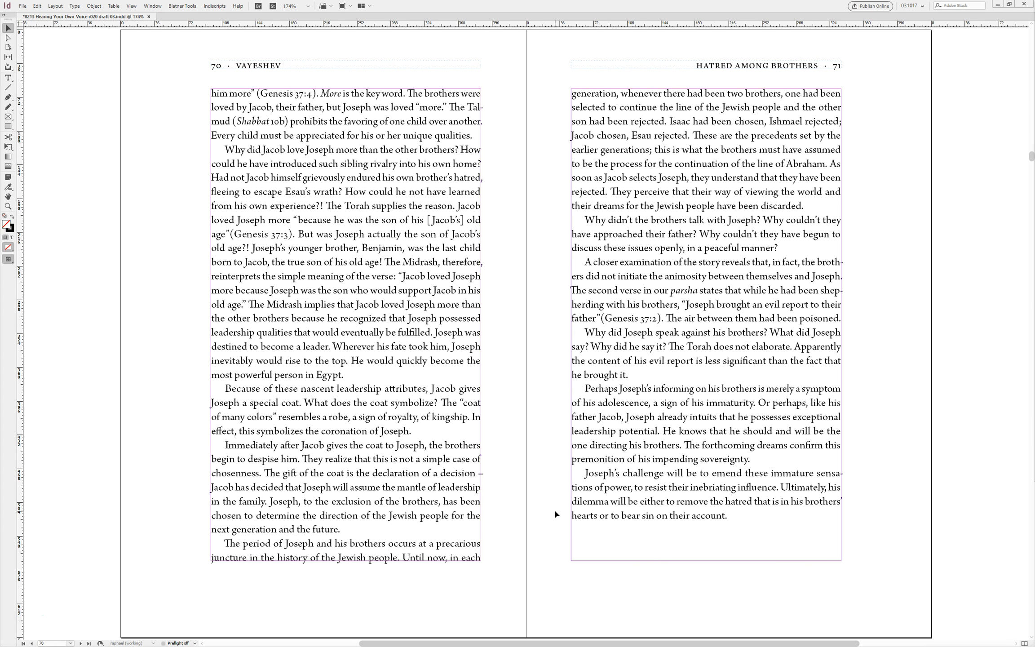
mouse_move(533, 507)
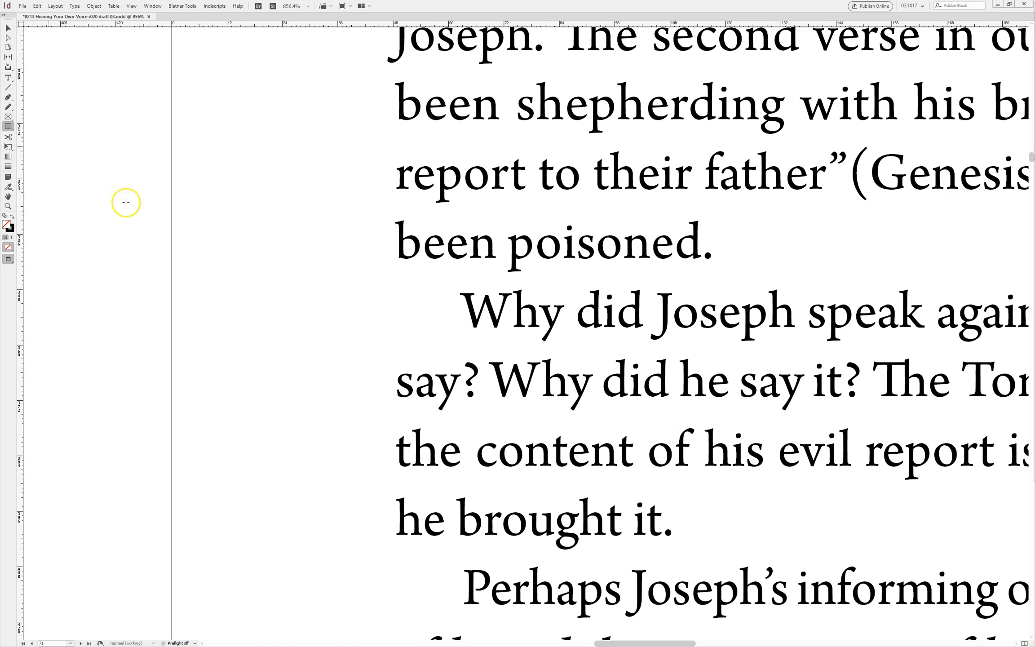
- Draw a small rectangle in the indent before 'Why did Joseph speak against' and fill it pink
left_click_drag(396, 281, 465, 355)
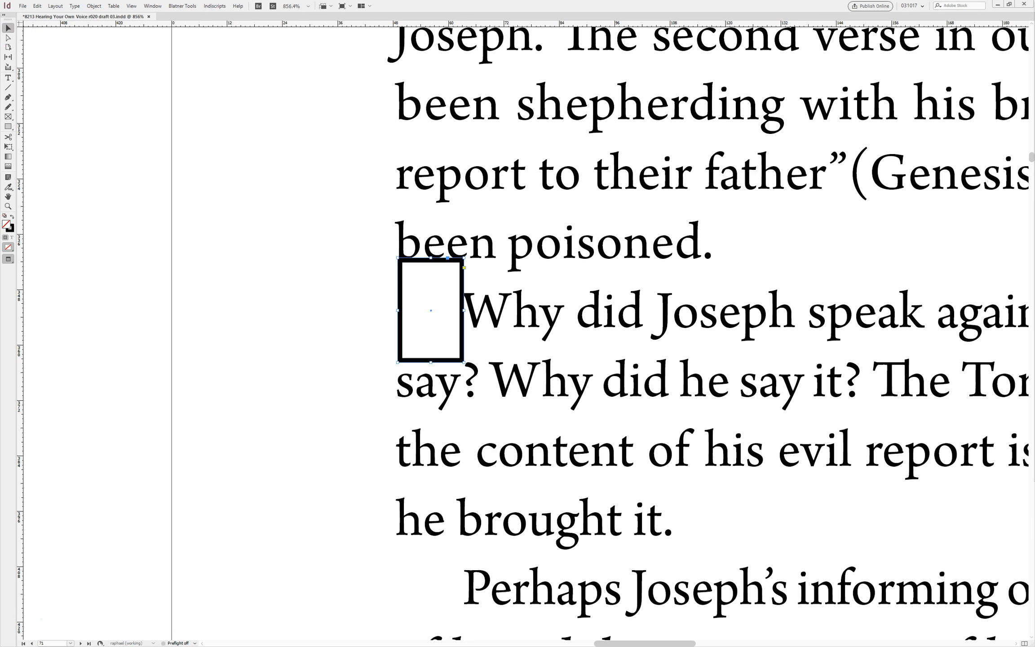
left_click(9, 225)
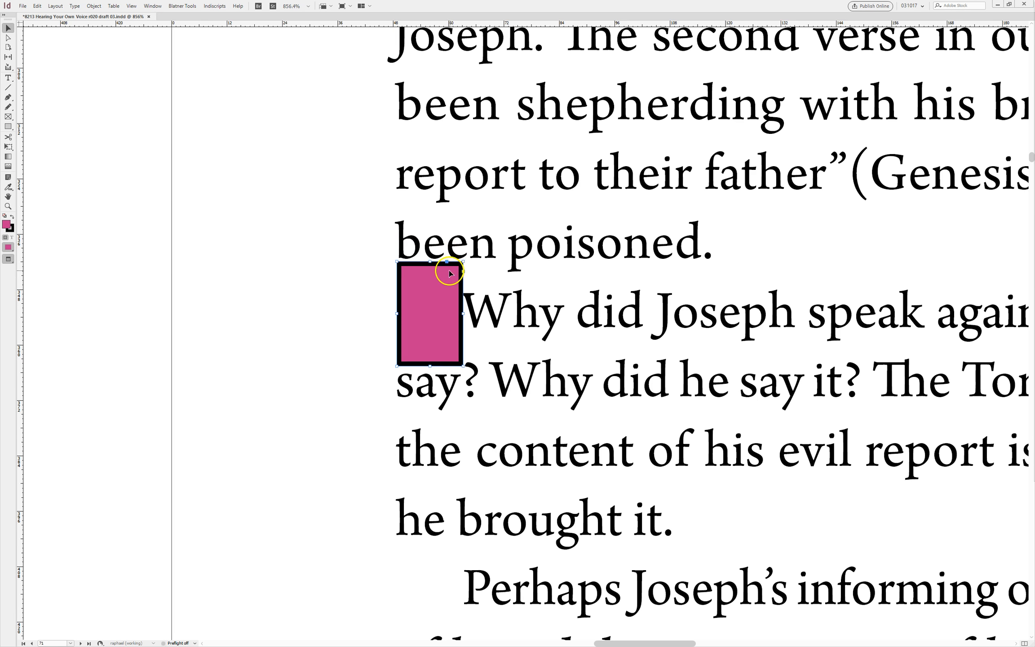
mouse_move(462, 305)
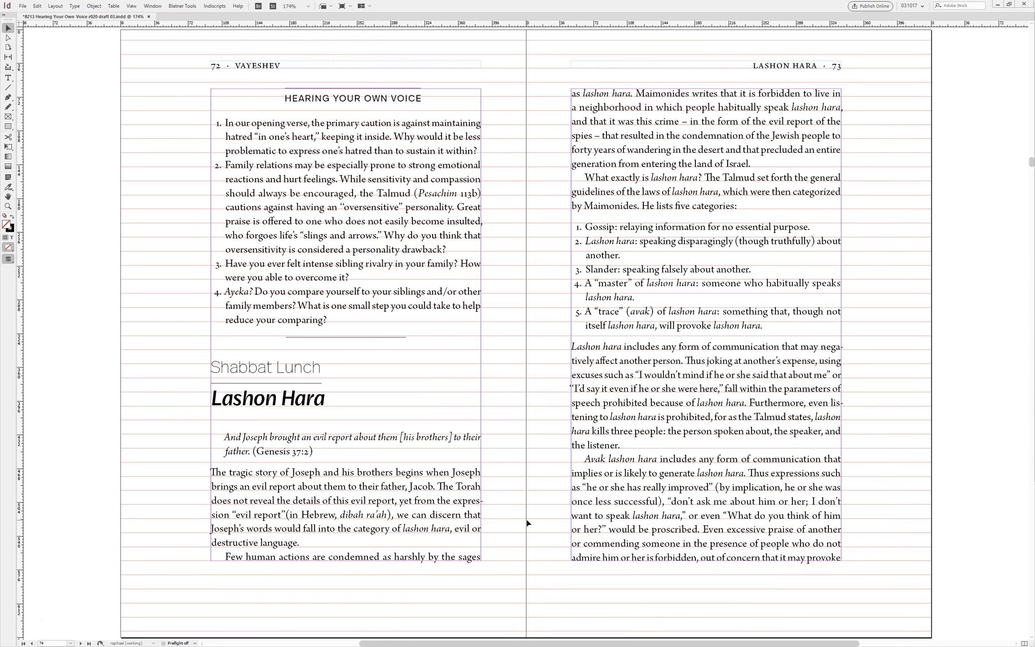
- Tighten tracking on the 'What is the remedy' and 'In his lifetime' paragraphs
scroll("down", 3)
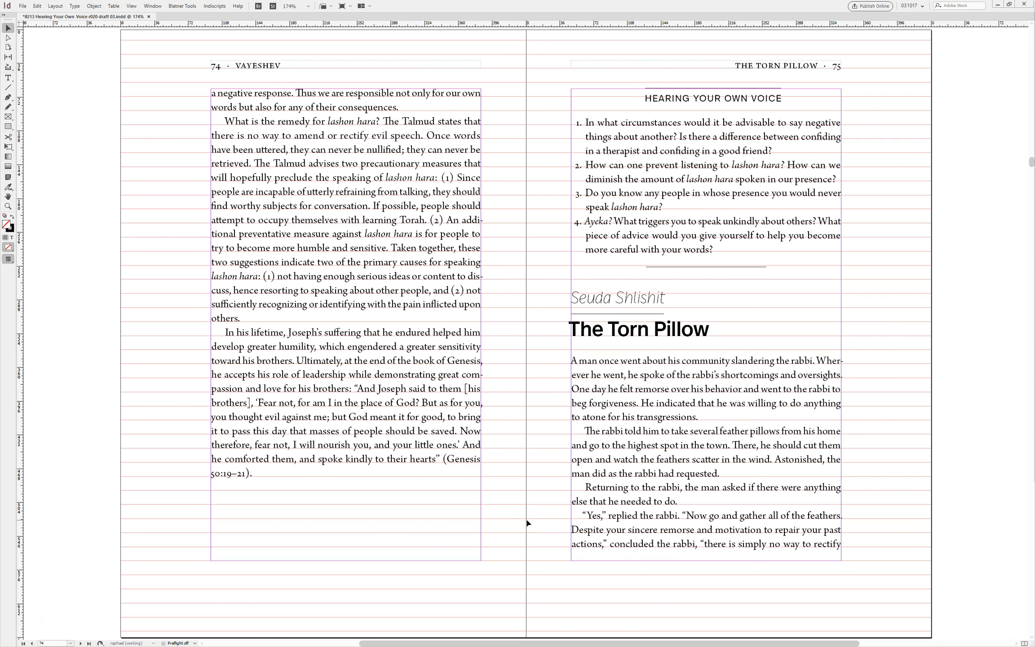
left_click(312, 285)
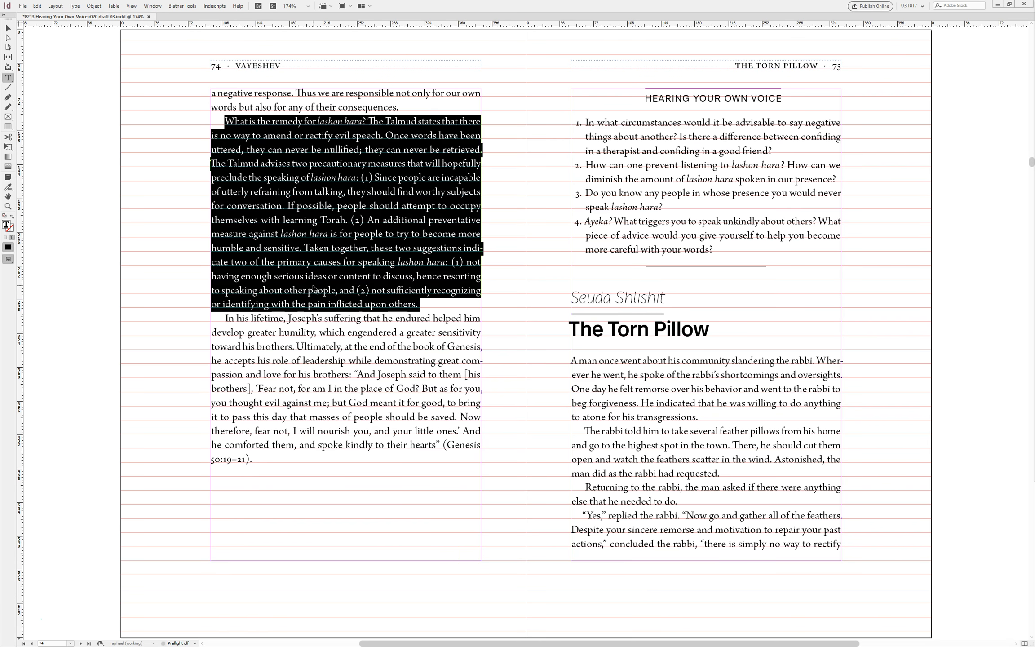
left_click(343, 361)
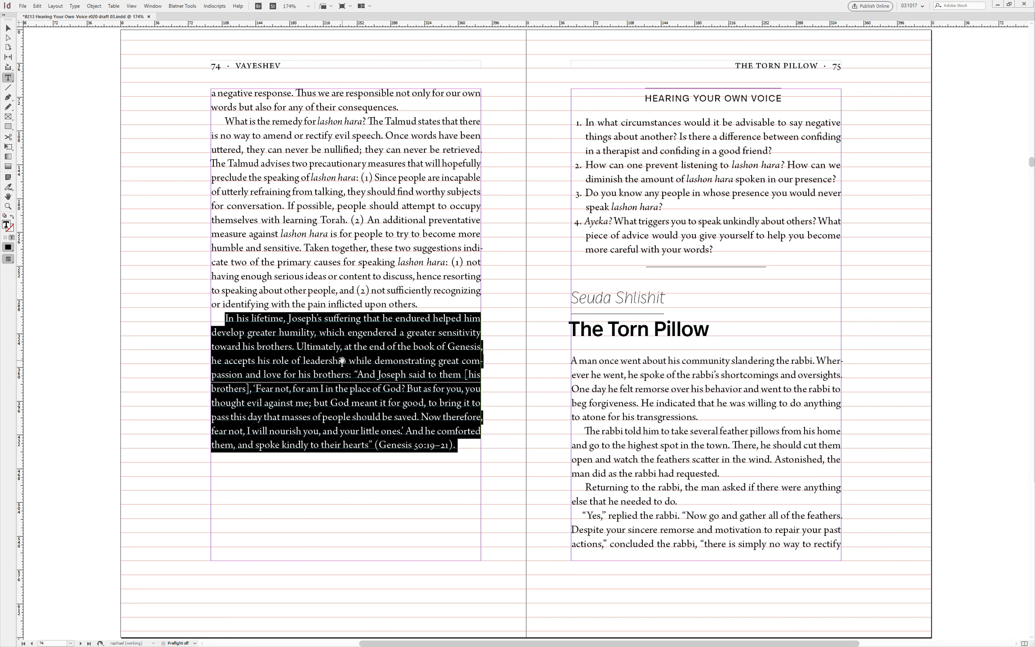
- Extend the page 74 text frame to the bottom margin so questions 1–2 fit there
left_click(346, 374)
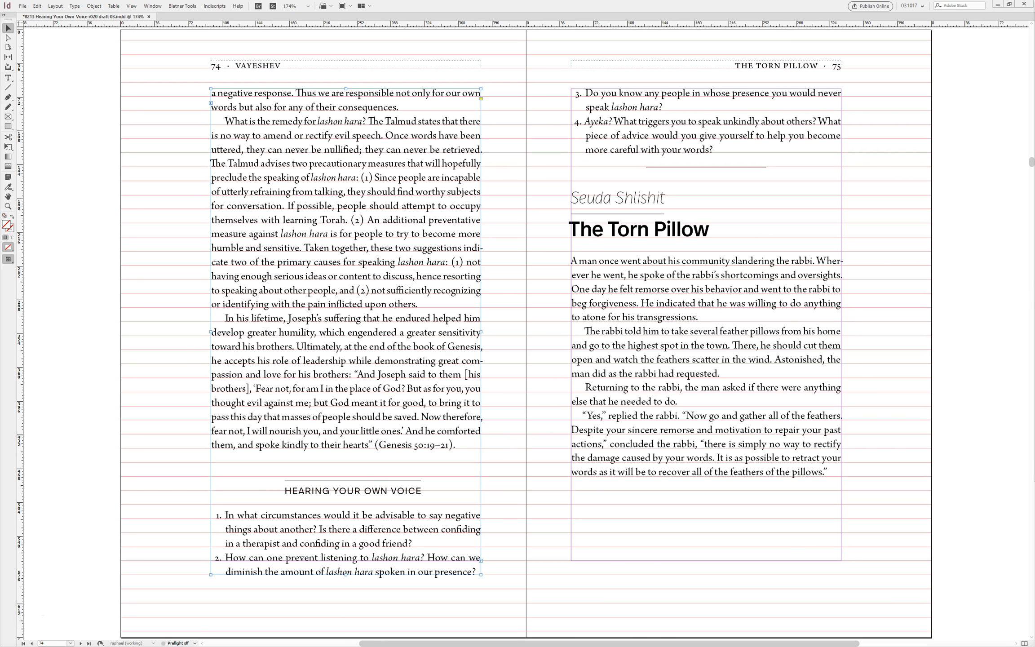
left_click_drag(224, 120, 454, 444)
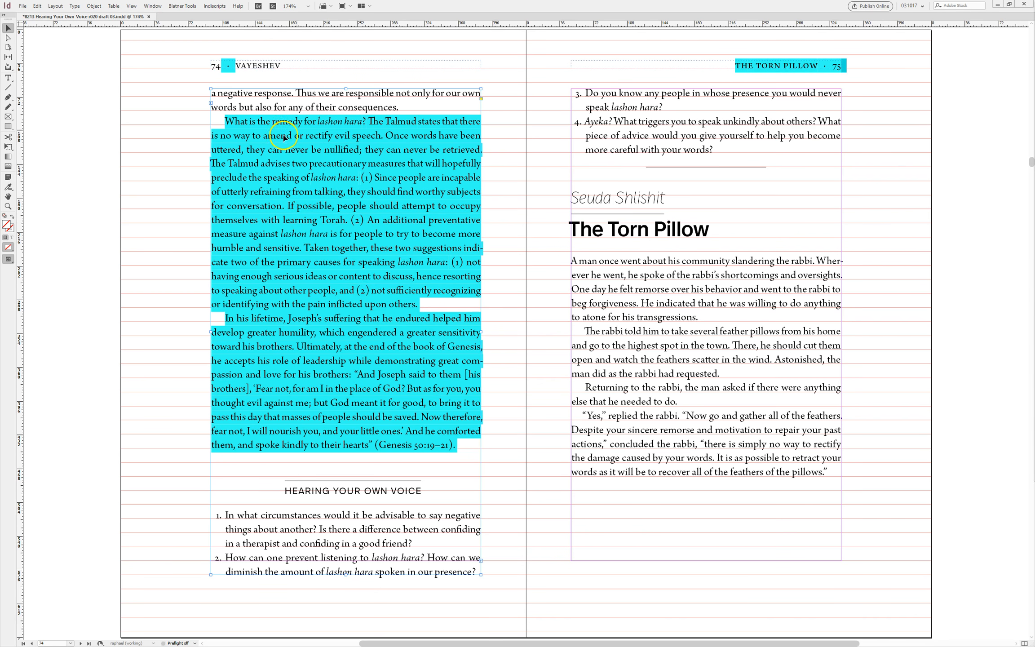
mouse_move(327, 257)
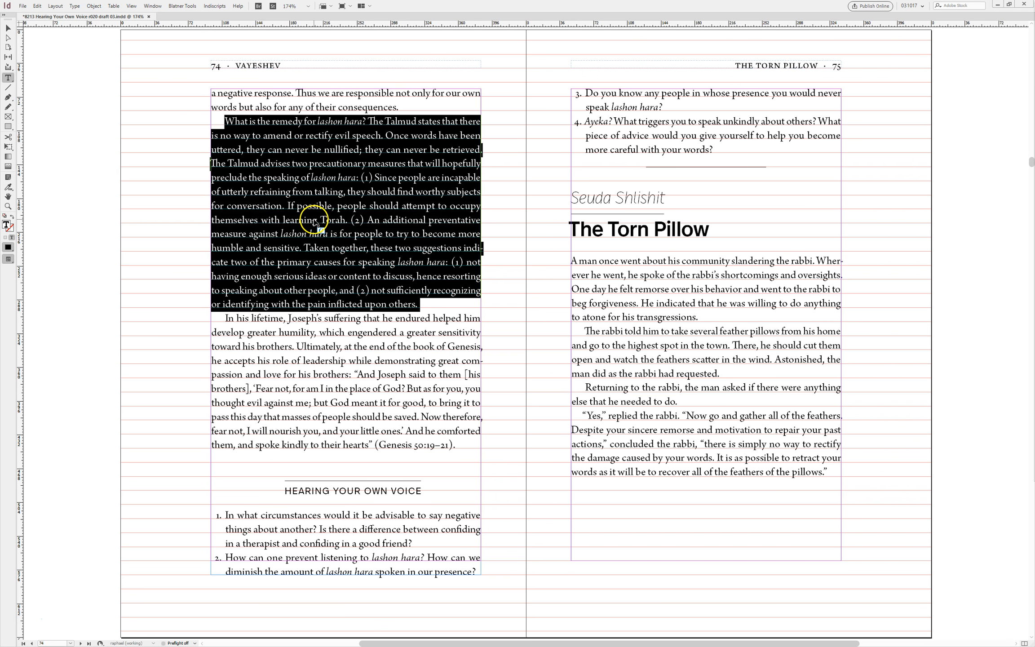
left_click(462, 441)
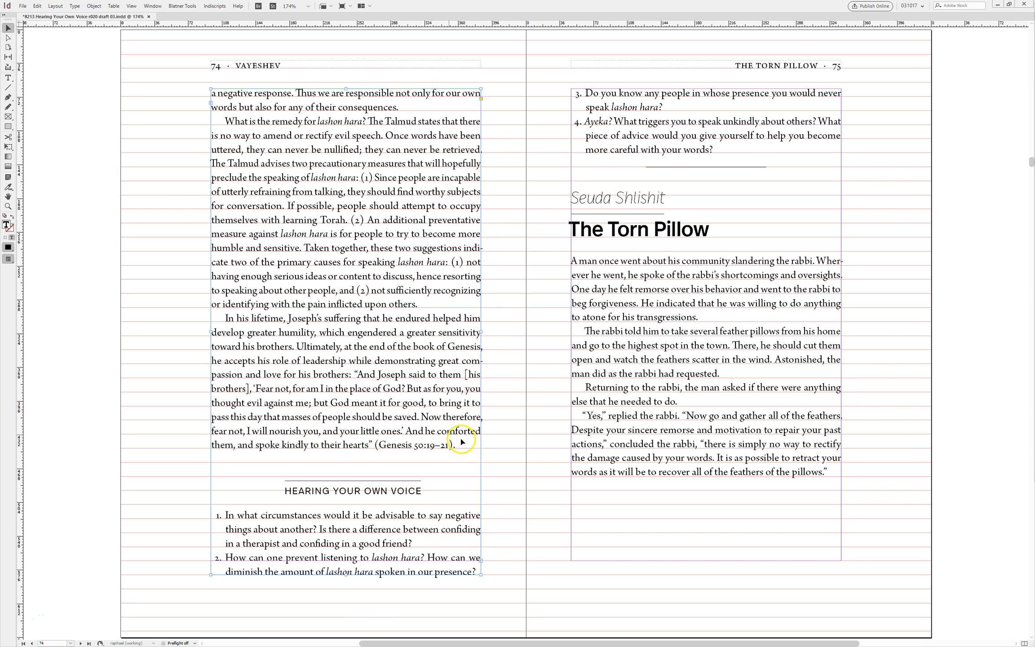
scroll("down", 3)
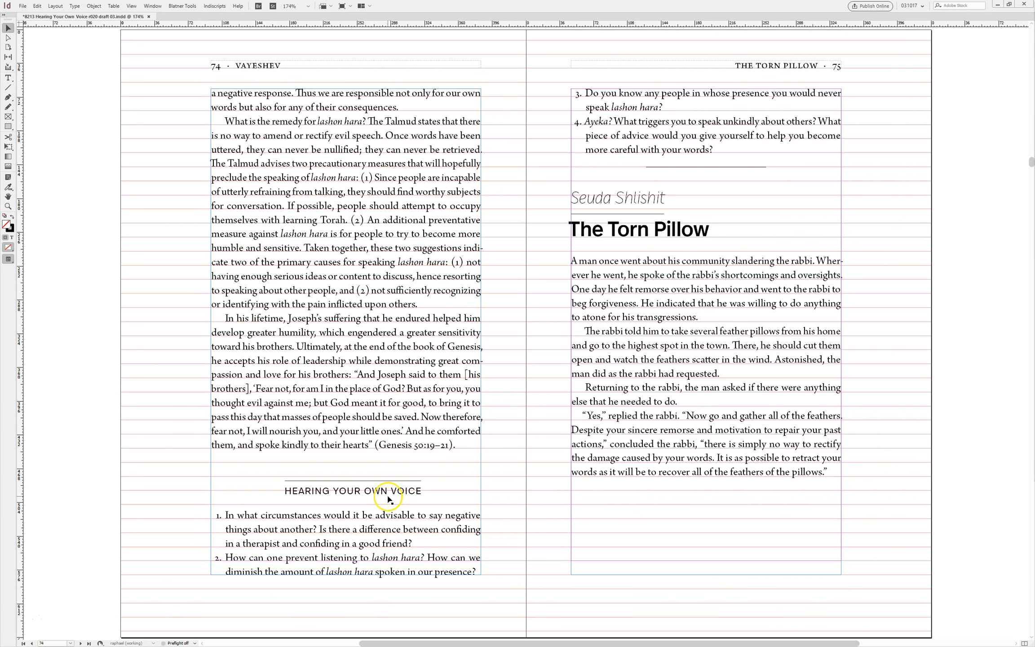
mouse_move(634, 482)
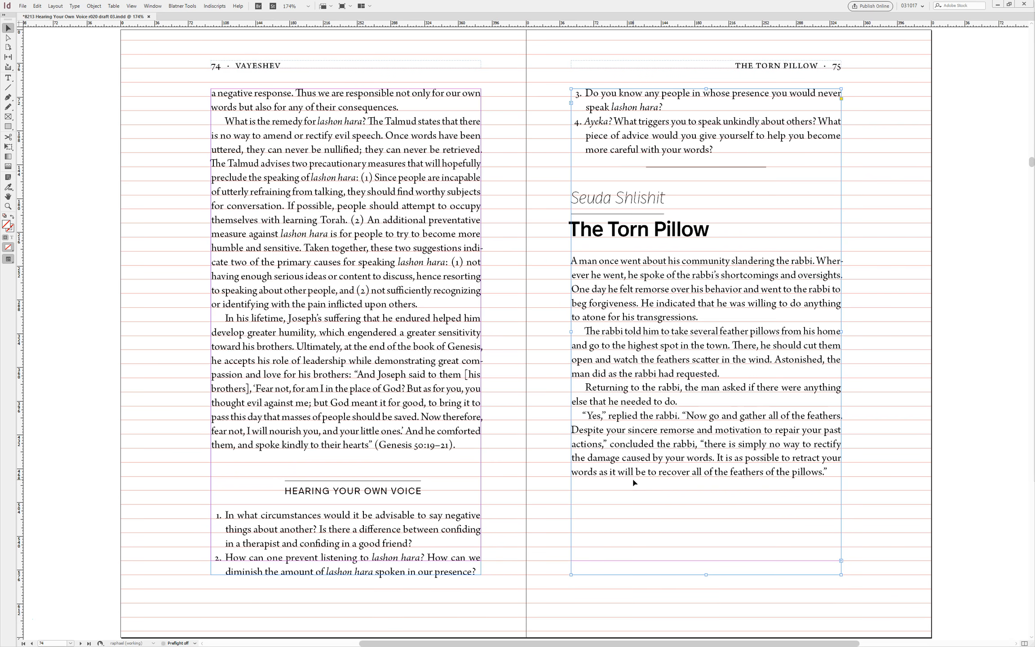
- Revert the page 74–75 frame changes so the questions return to page 75, then view pages 76–77
left_click(9, 78)
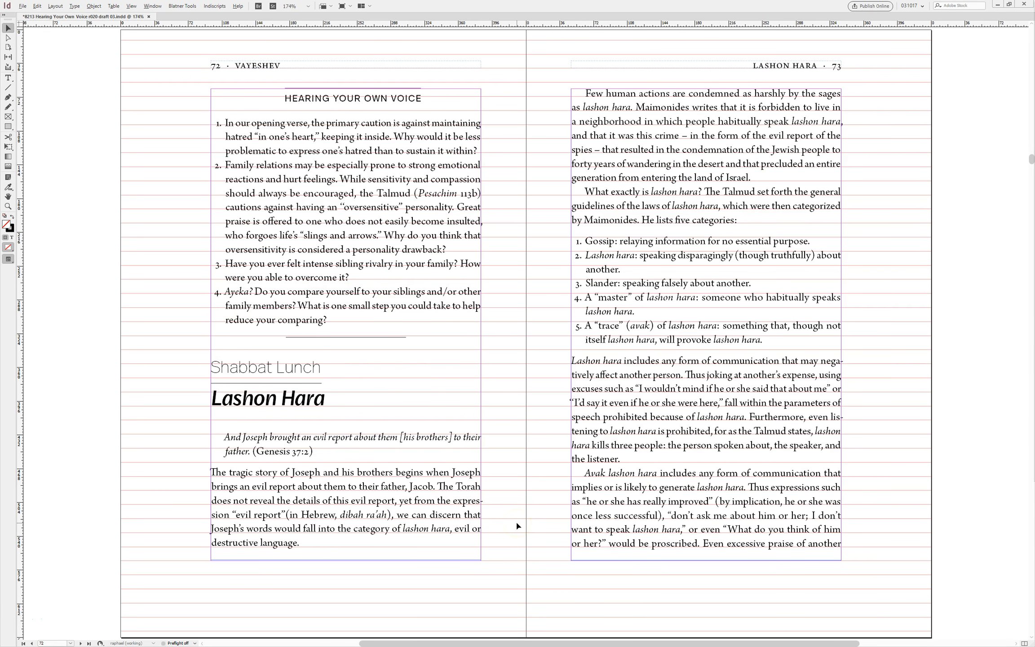
scroll("down", 3)
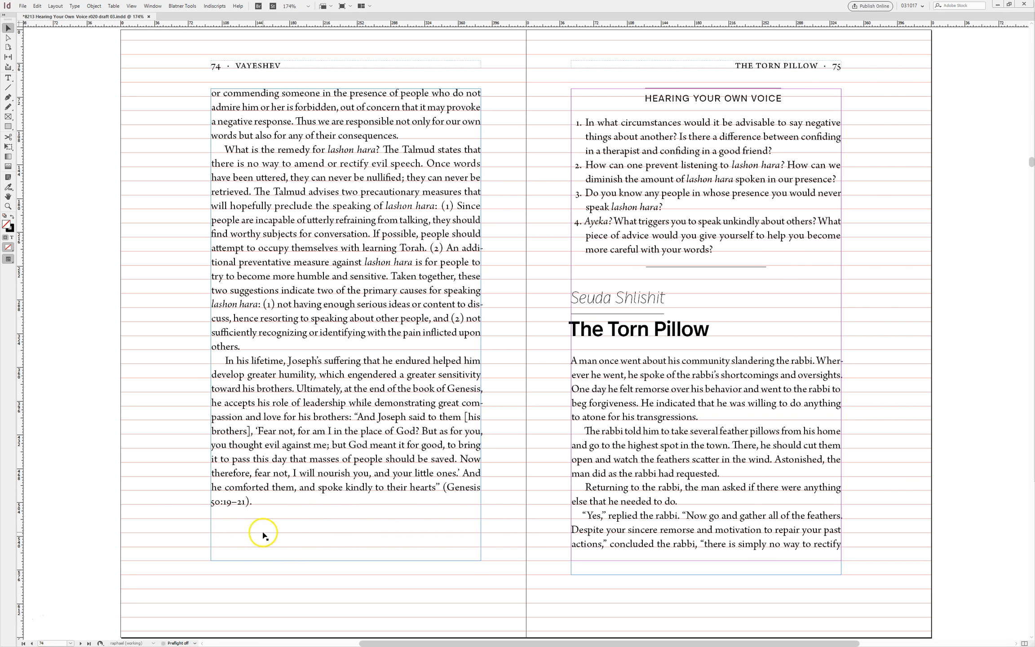
left_click(658, 515)
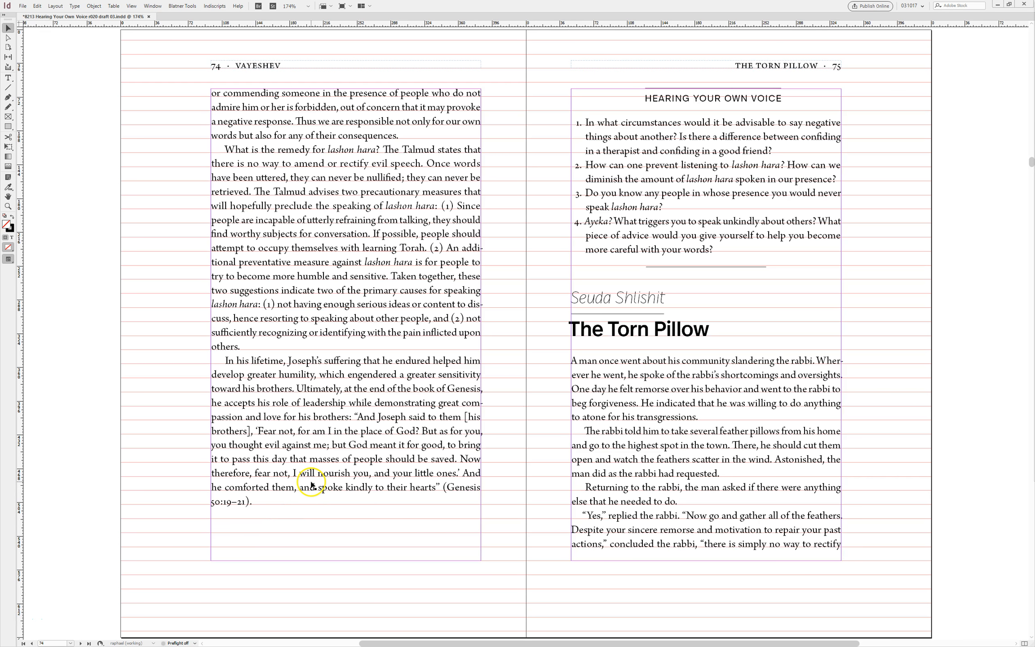
left_click(312, 482)
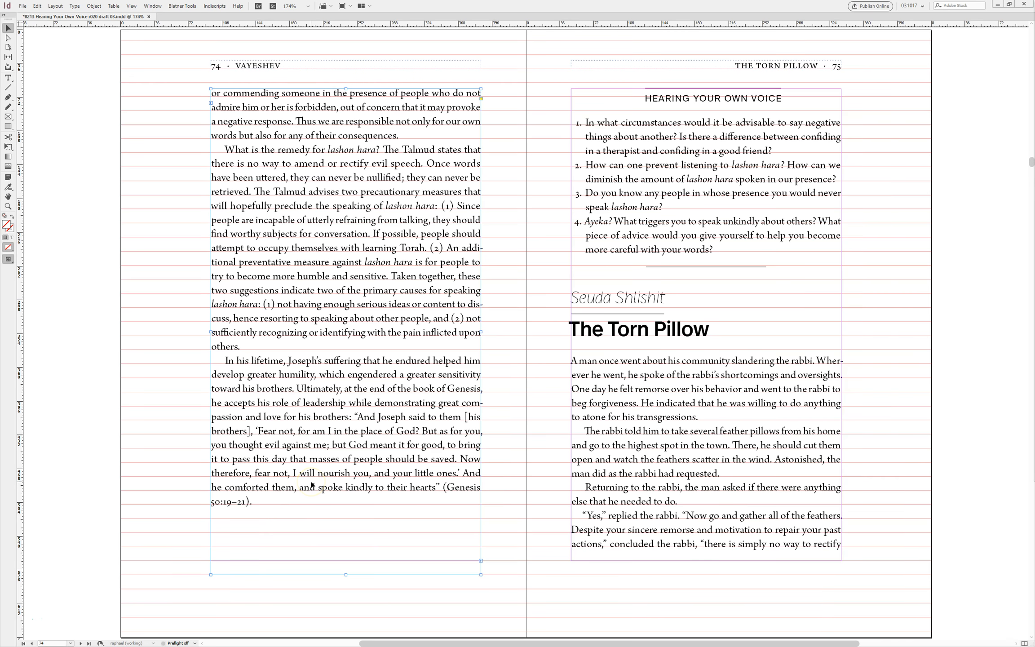
left_click(512, 497)
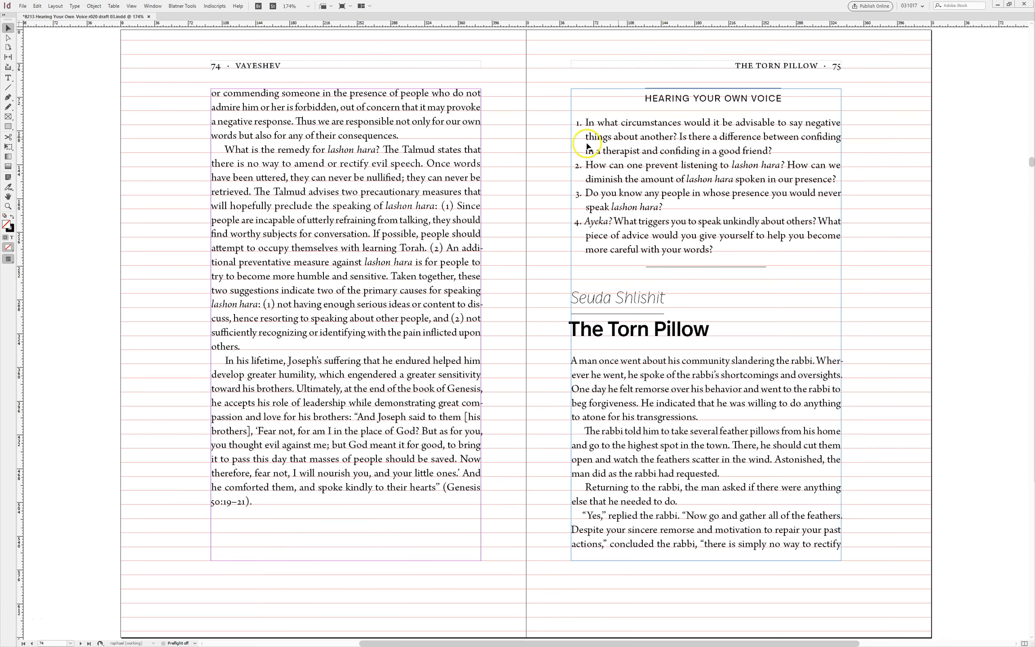
mouse_move(741, 162)
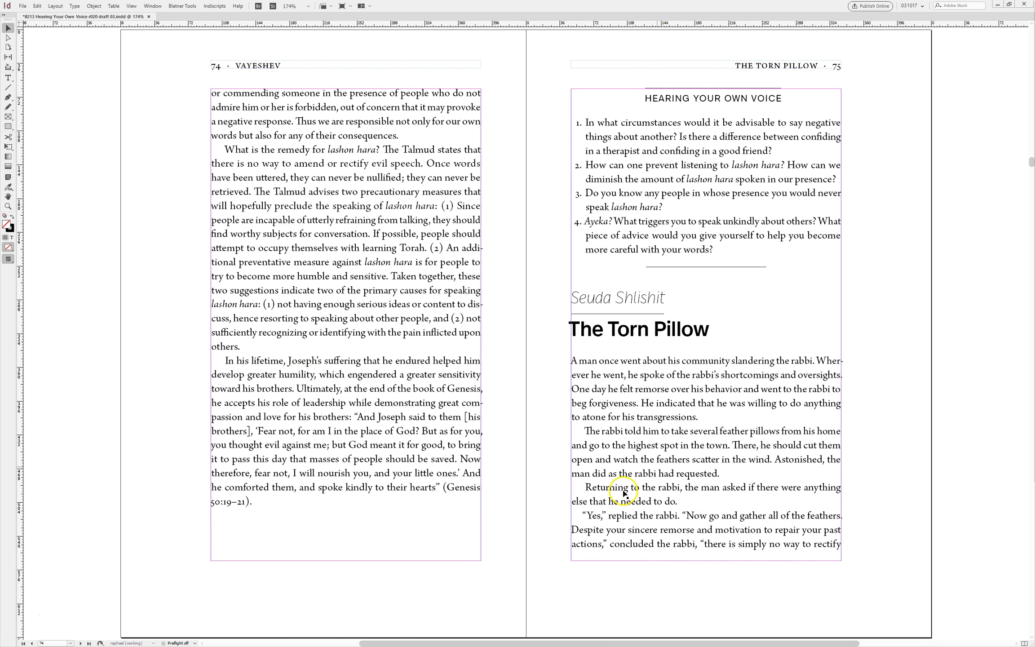
scroll("down", 3)
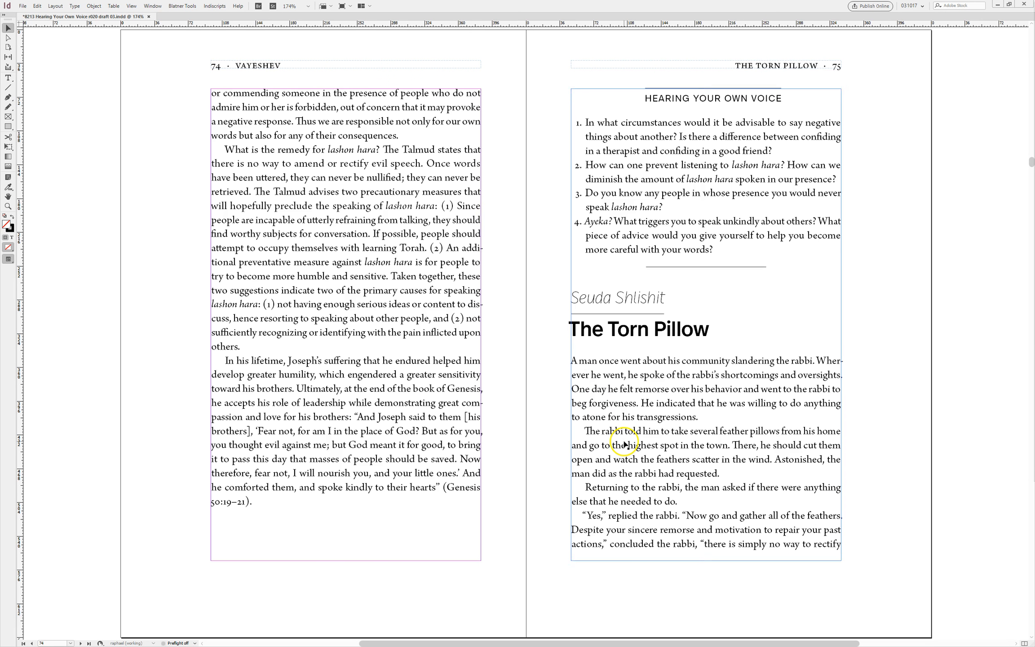
left_click(624, 445)
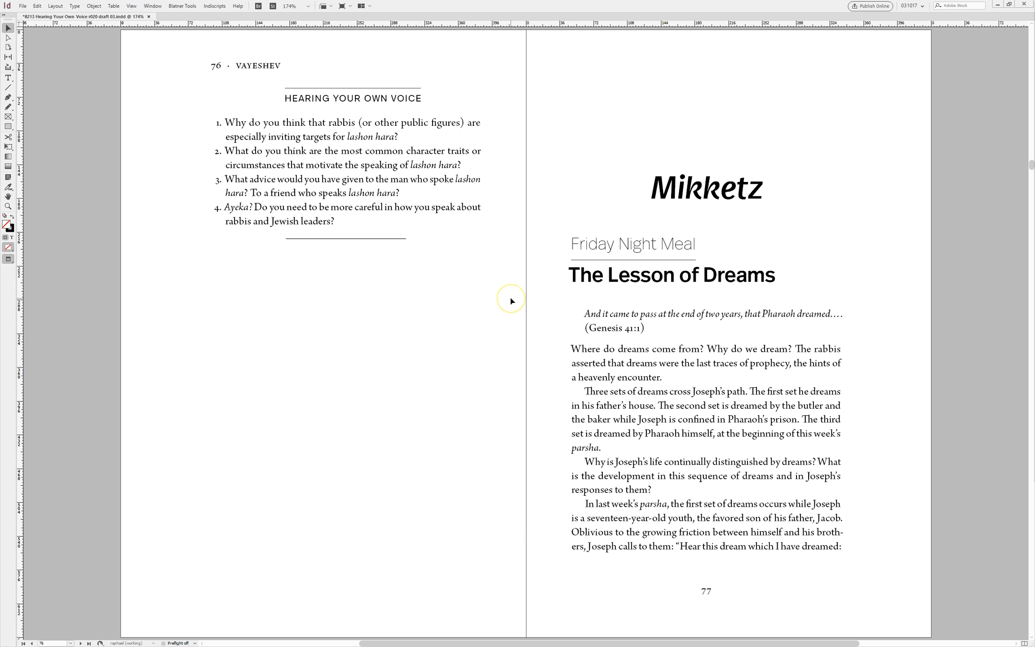
mouse_move(511, 302)
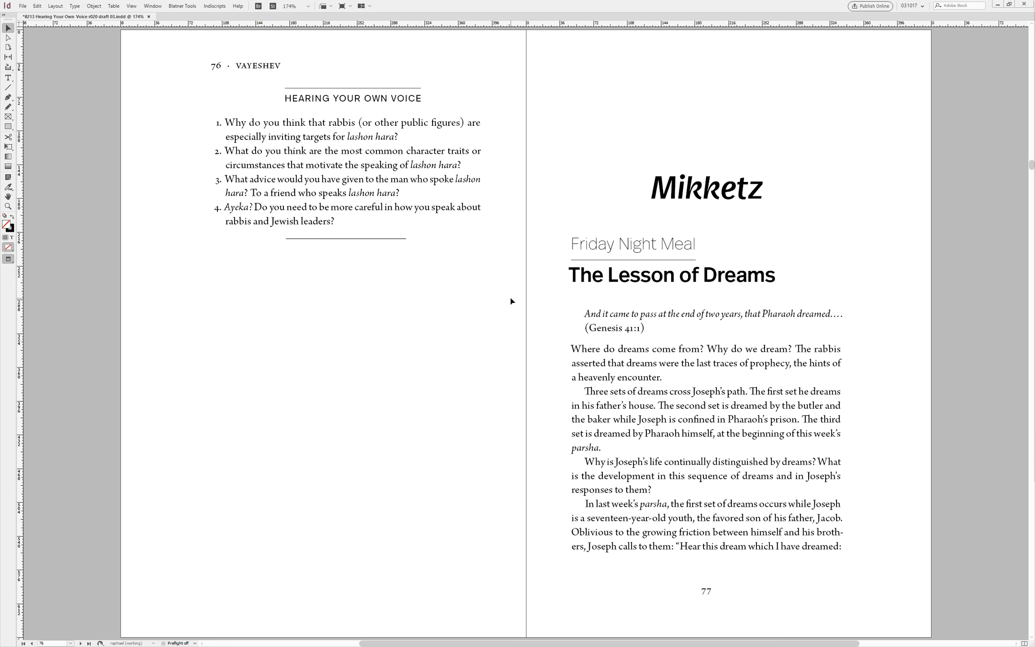